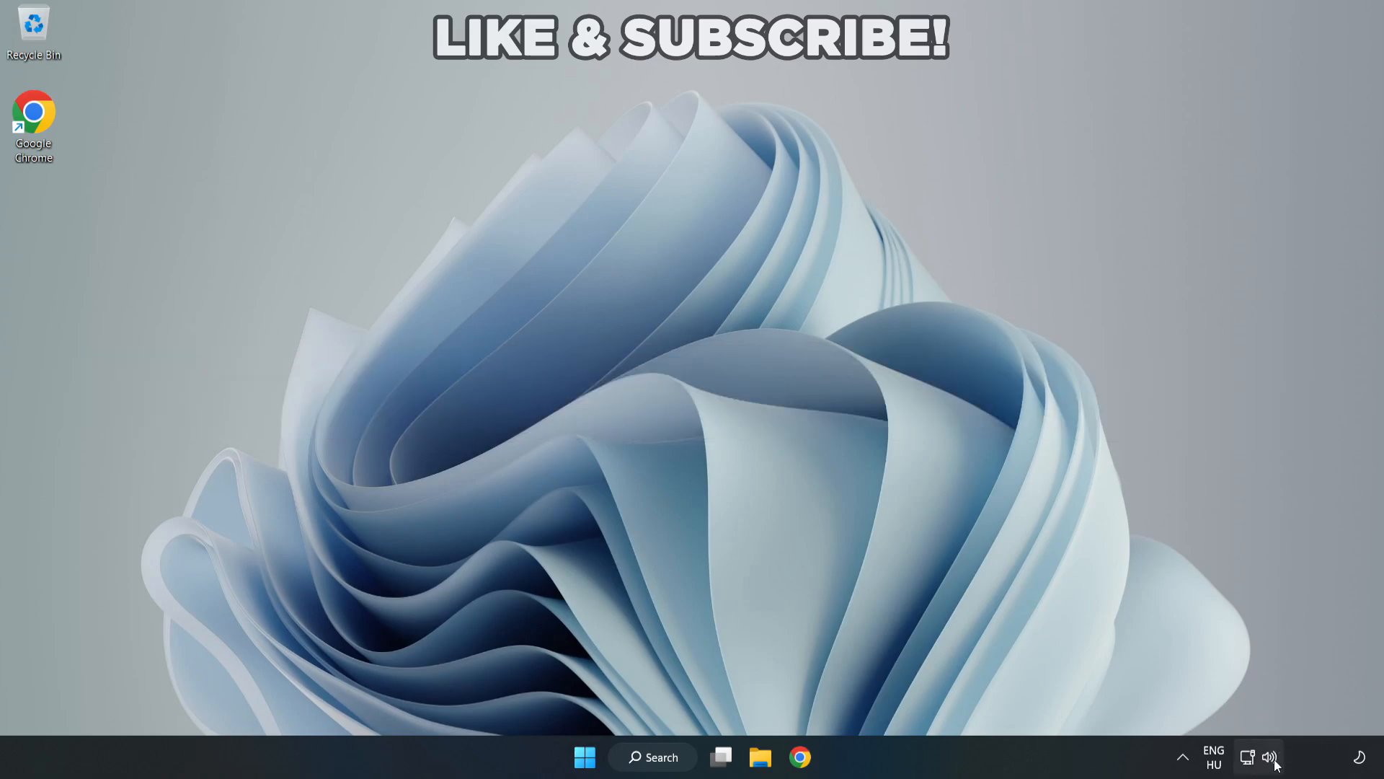
- Check the audio output devices in quick settings and the speaker tray shortcuts
{"action": "left_click", "coordinate": [1257, 757]}
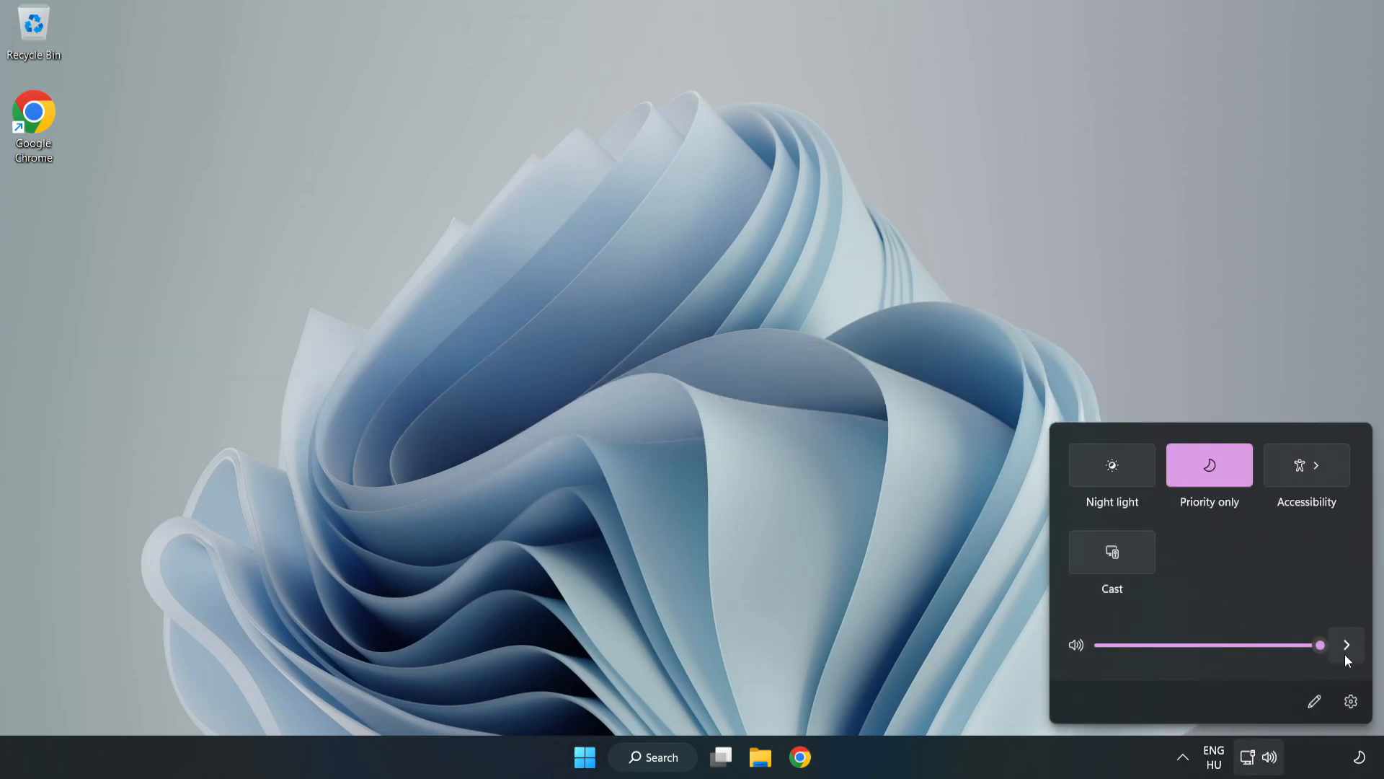
{"action": "mouse_move", "coordinate": [1347, 646]}
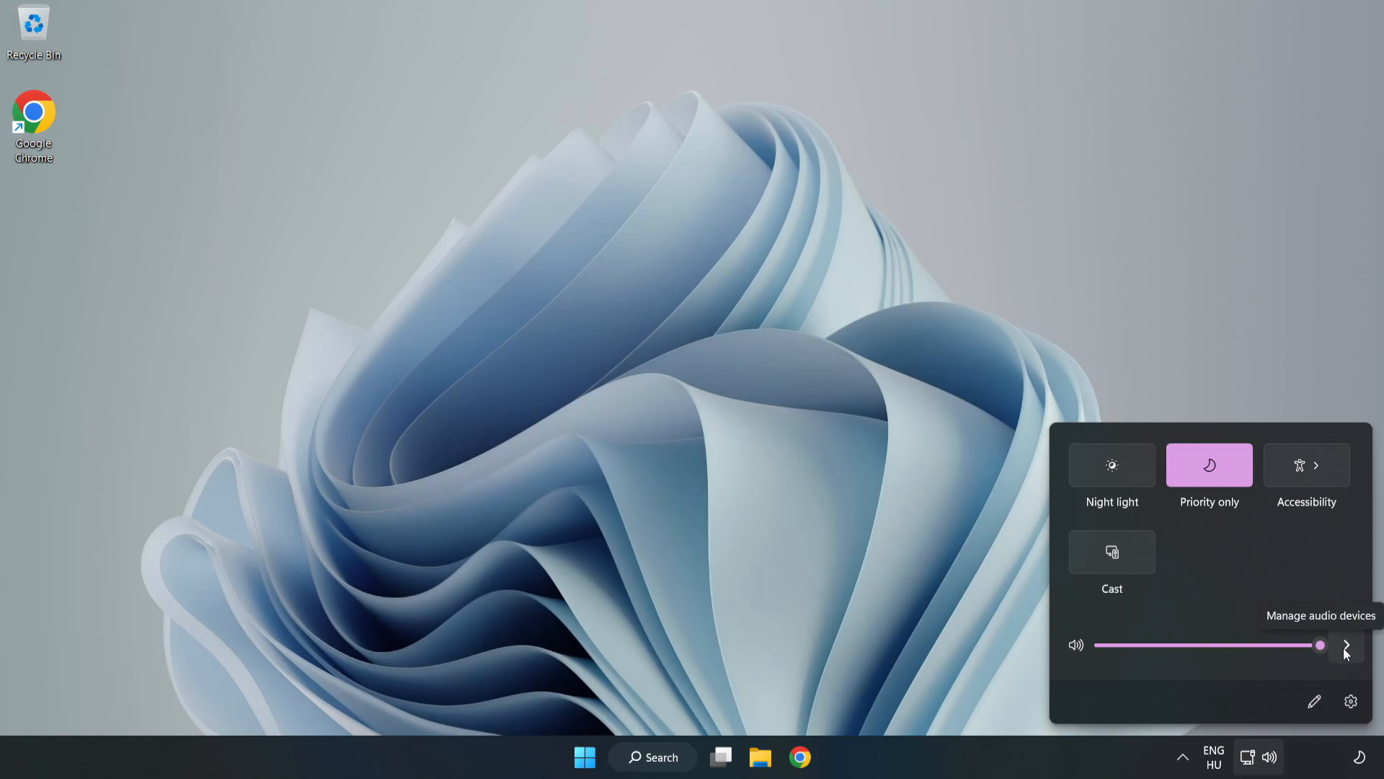
{"action": "left_click", "coordinate": [1347, 646]}
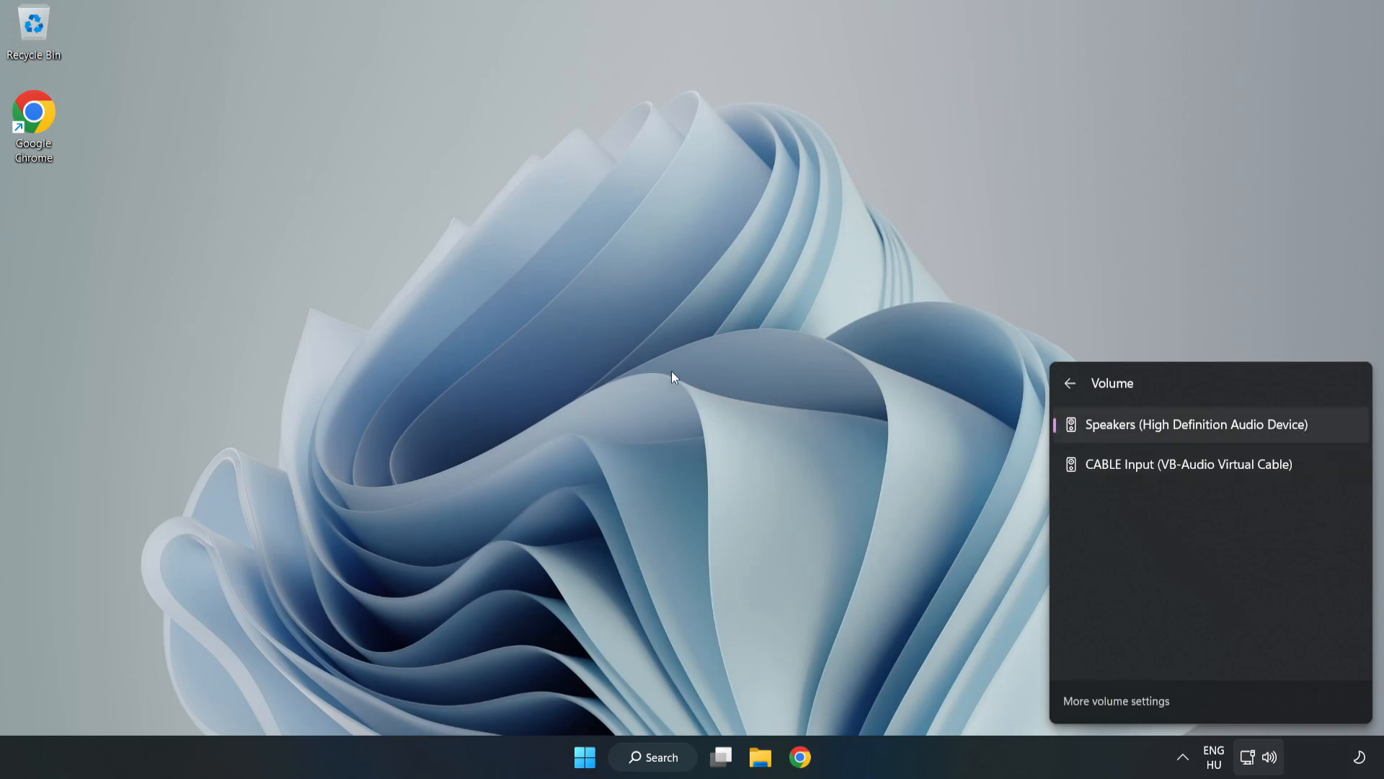
{"action": "left_click", "coordinate": [671, 378]}
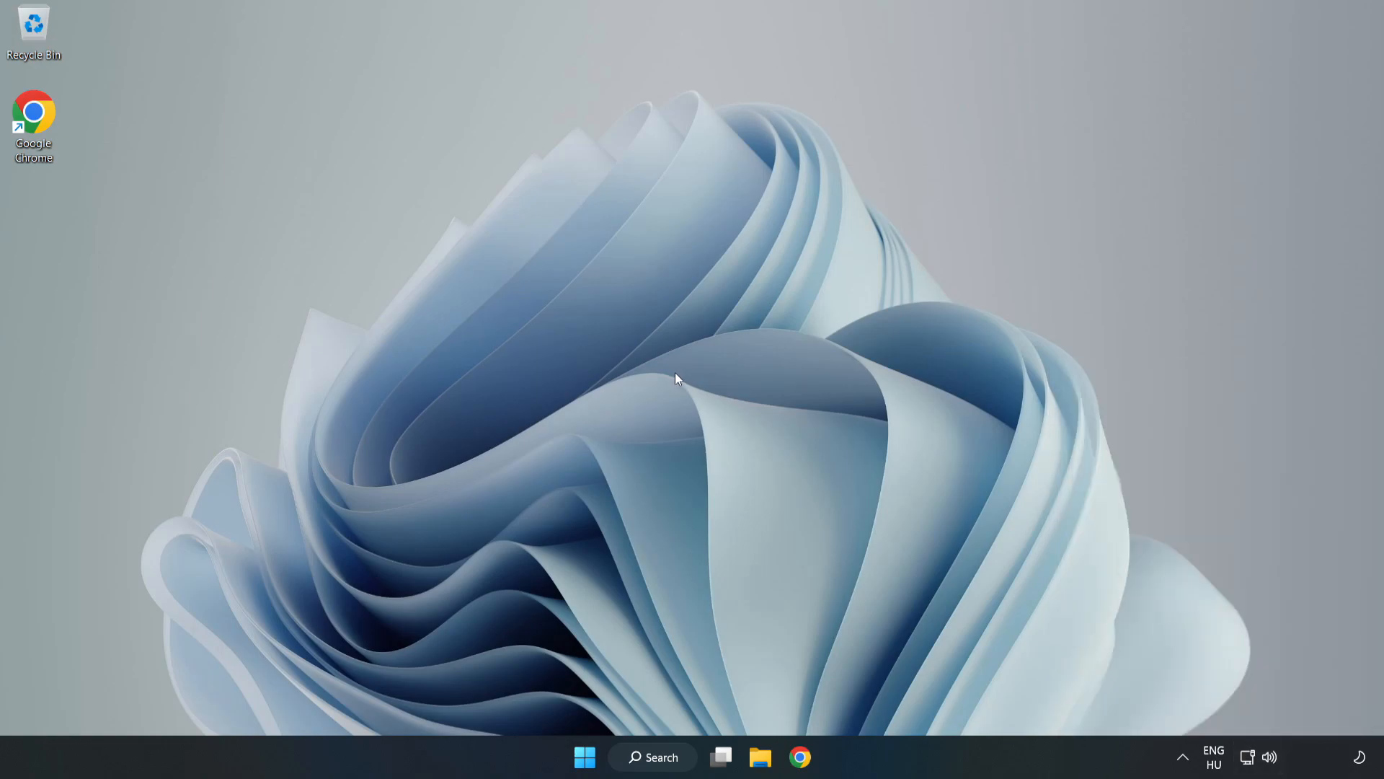
{"action": "mouse_move", "coordinate": [1272, 757]}
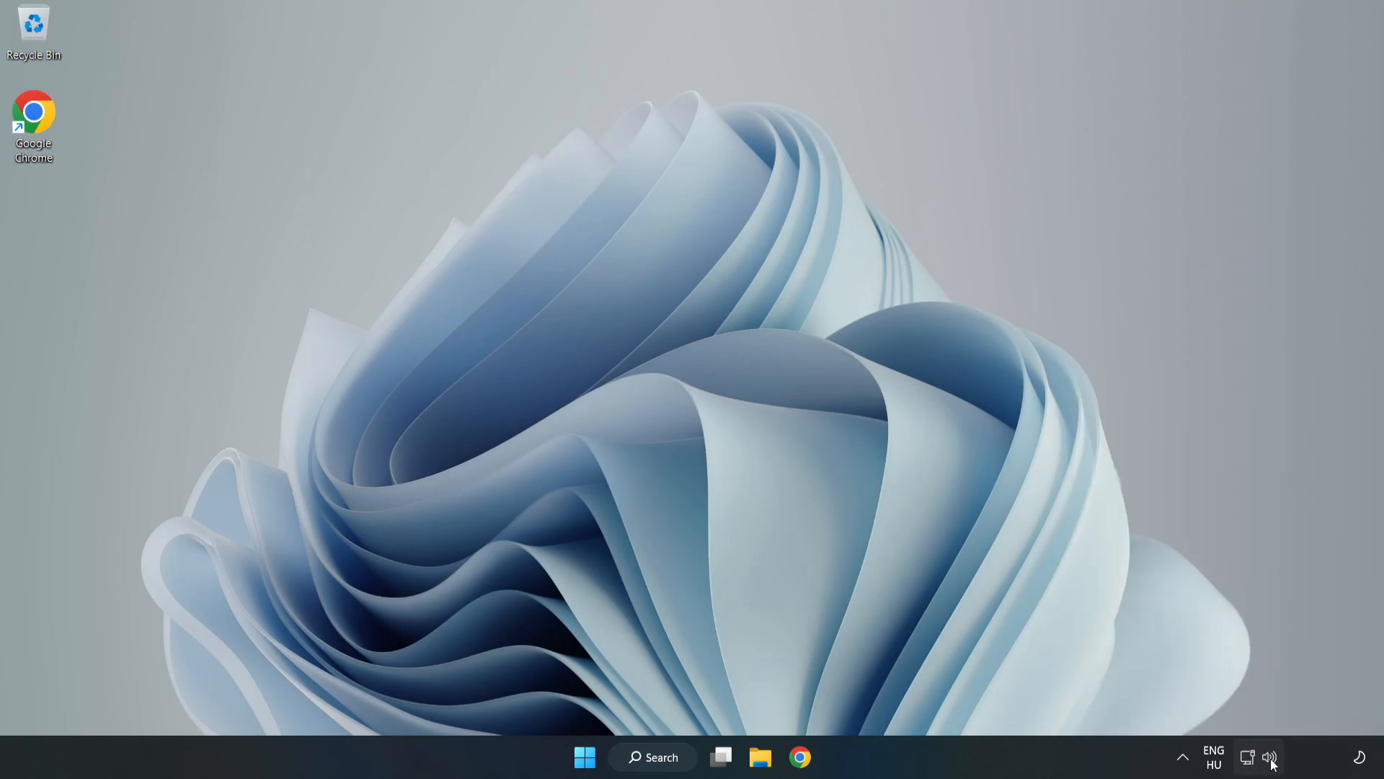
{"action": "right_click", "coordinate": [1269, 758]}
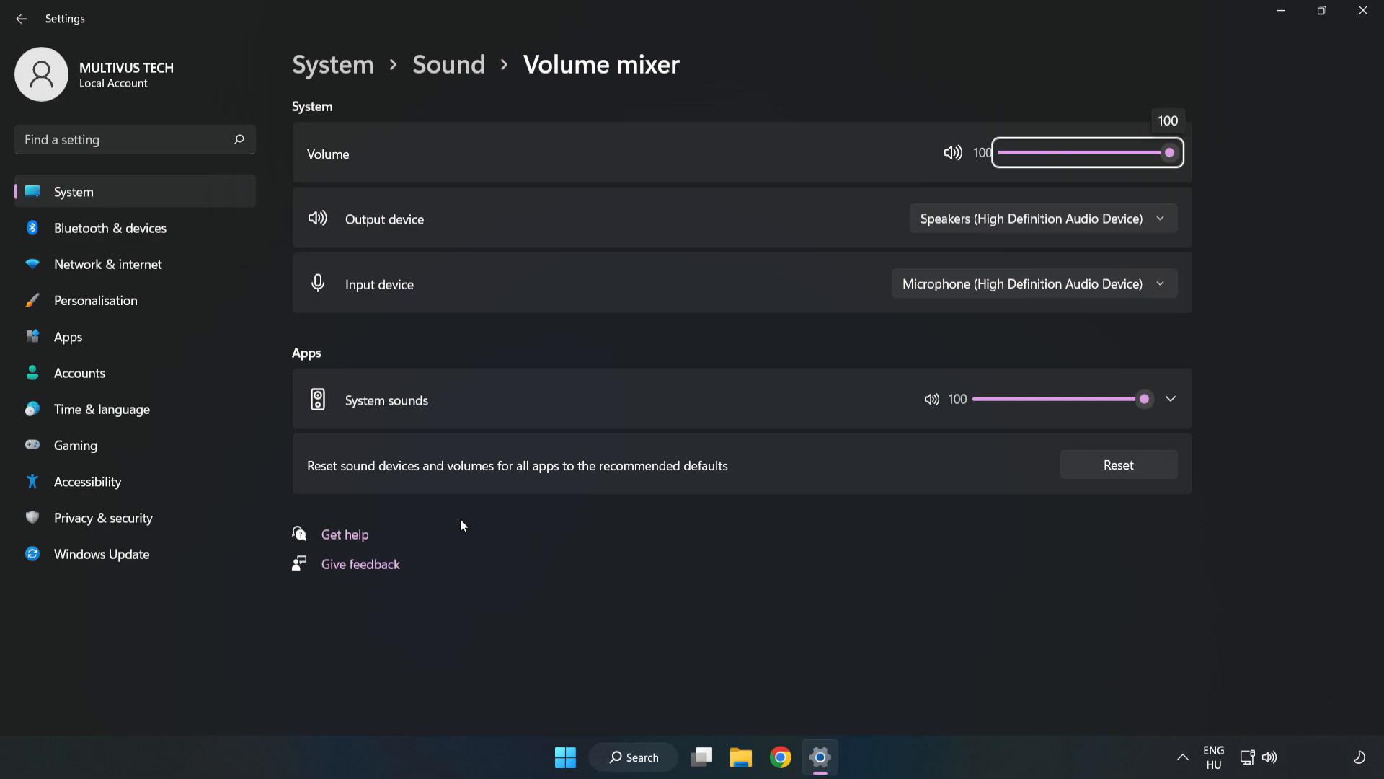
{"action": "mouse_move", "coordinate": [796, 468]}
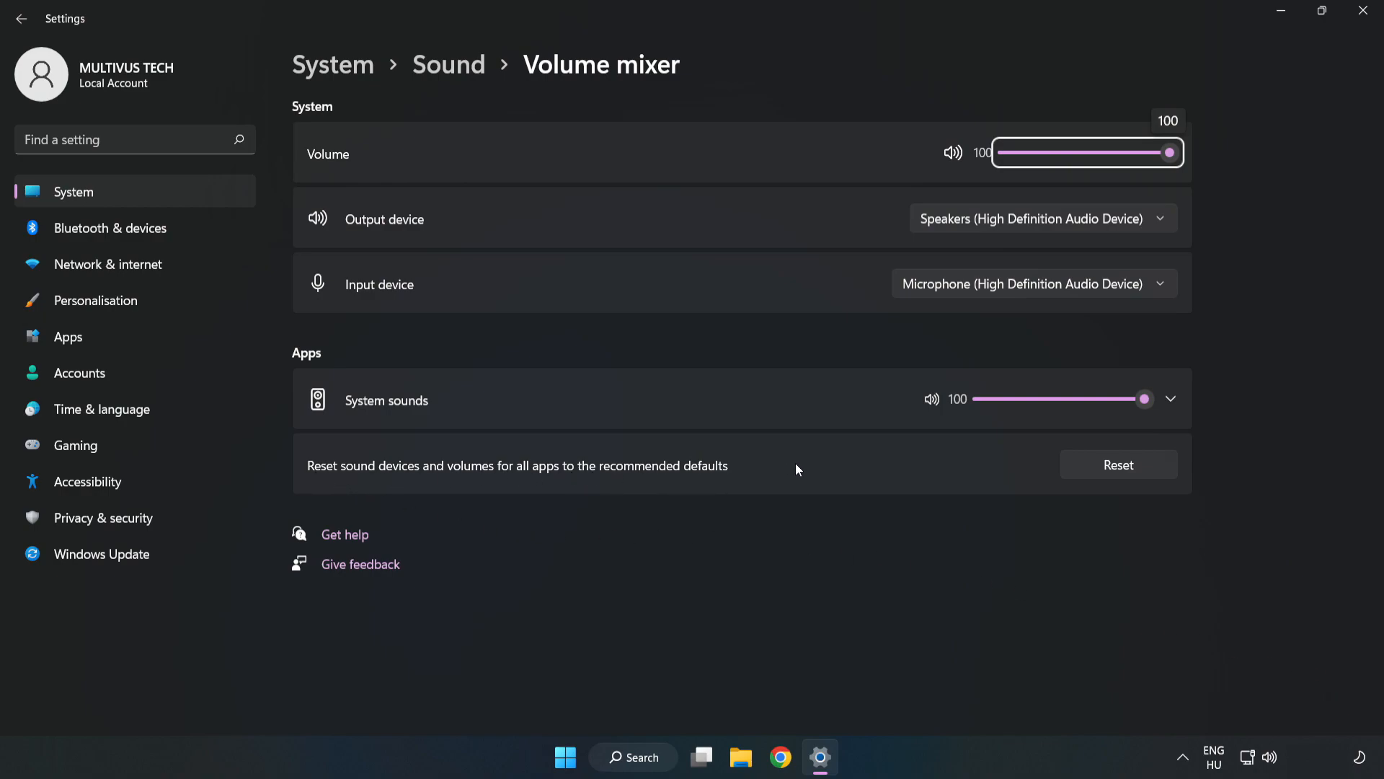
{"action": "mouse_move", "coordinate": [1136, 479]}
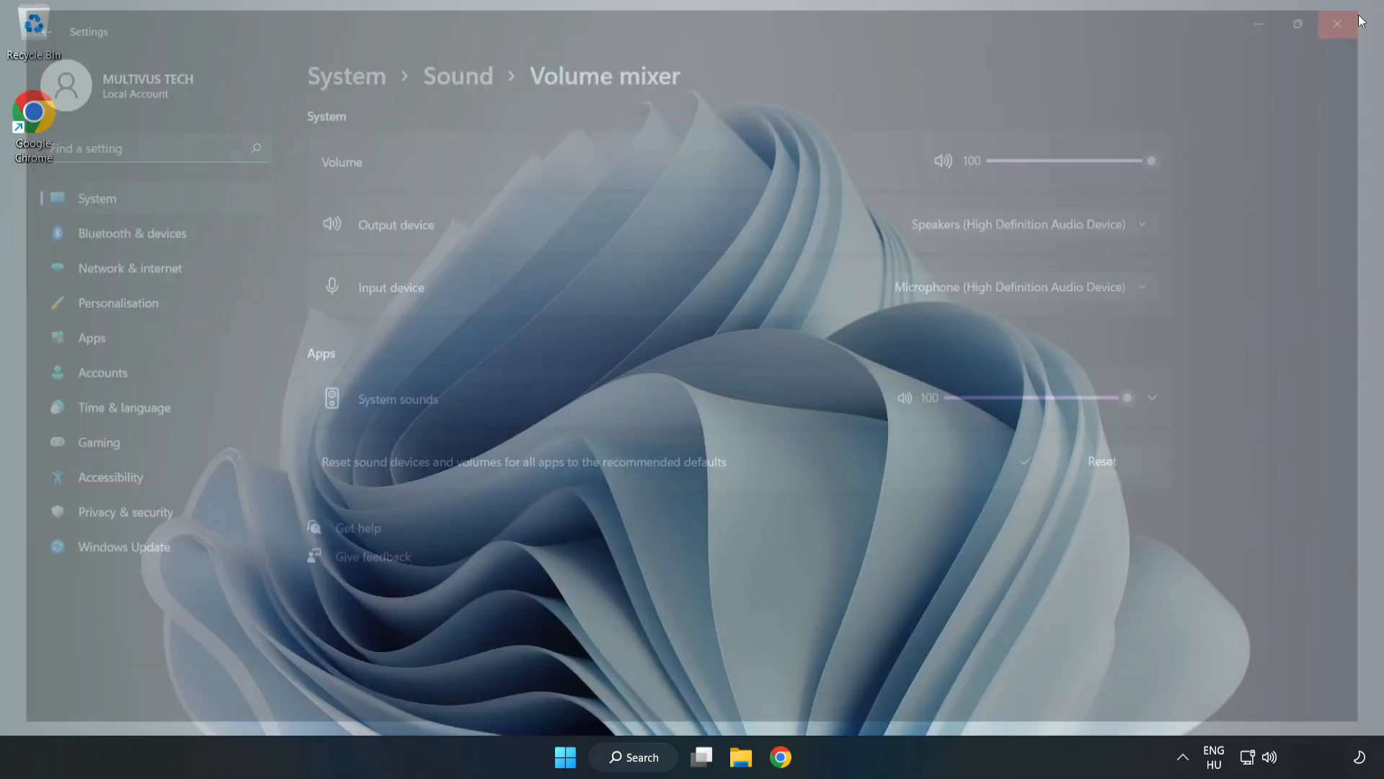
{"action": "left_click", "coordinate": [1337, 24]}
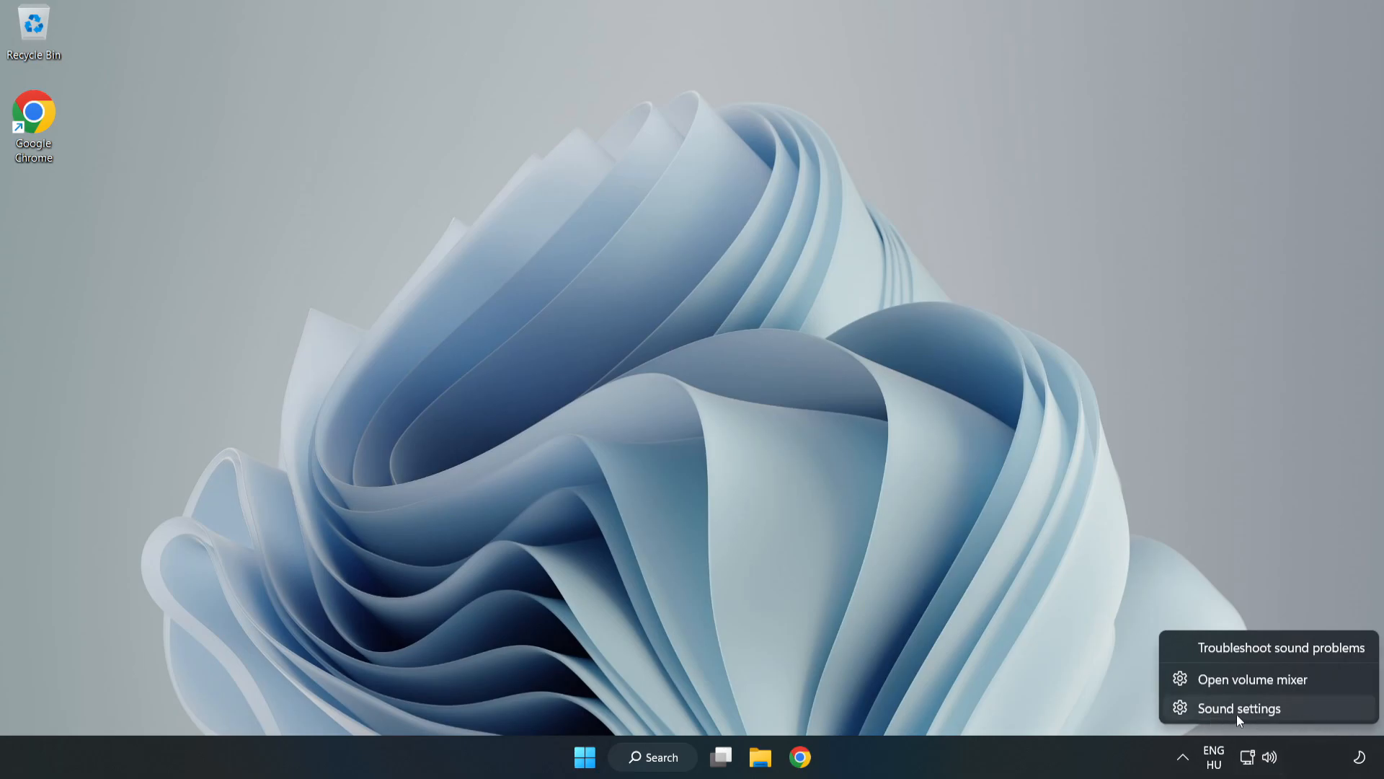
- Go to the Sound settings page and launch the legacy Sound control panel
{"action": "left_click", "coordinate": [1237, 708]}
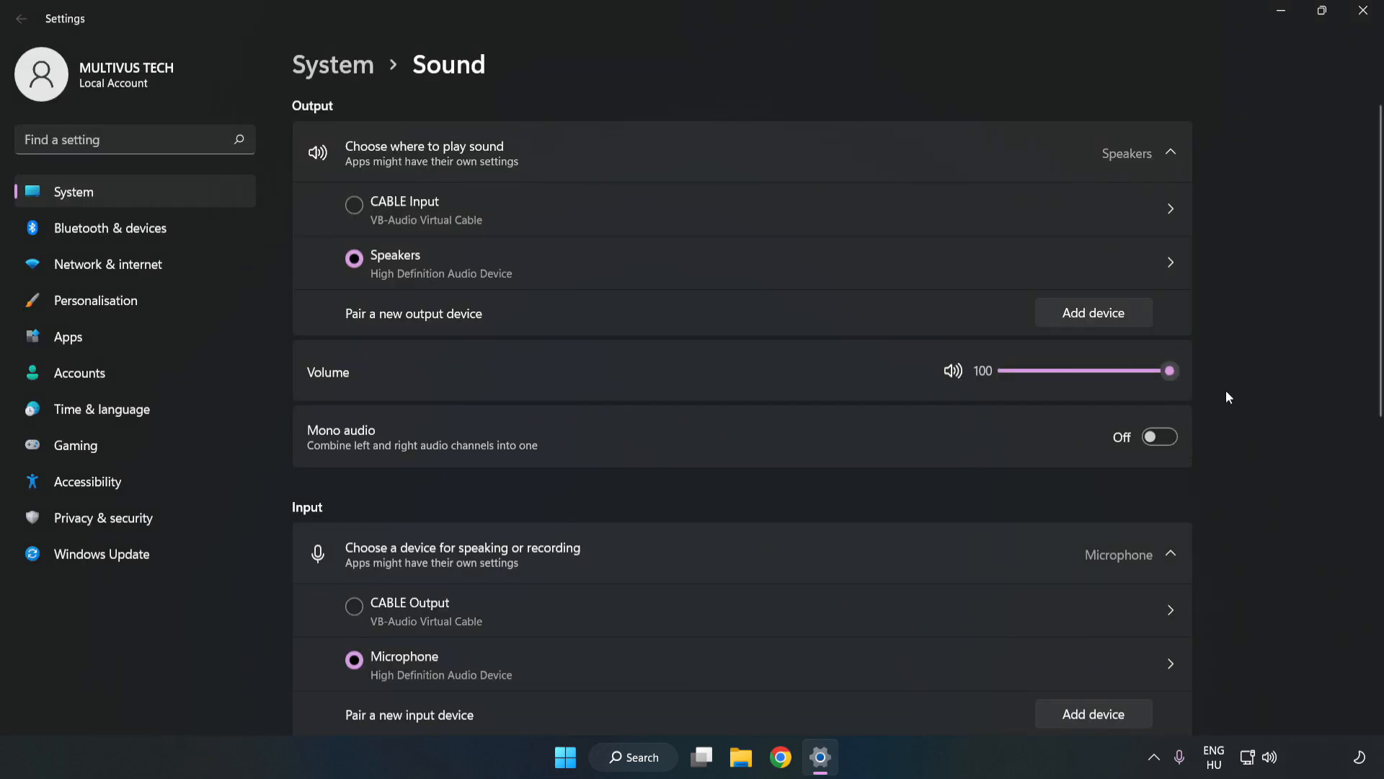
{"action": "scroll", "scroll_direction": "down", "scroll_amount": 3}
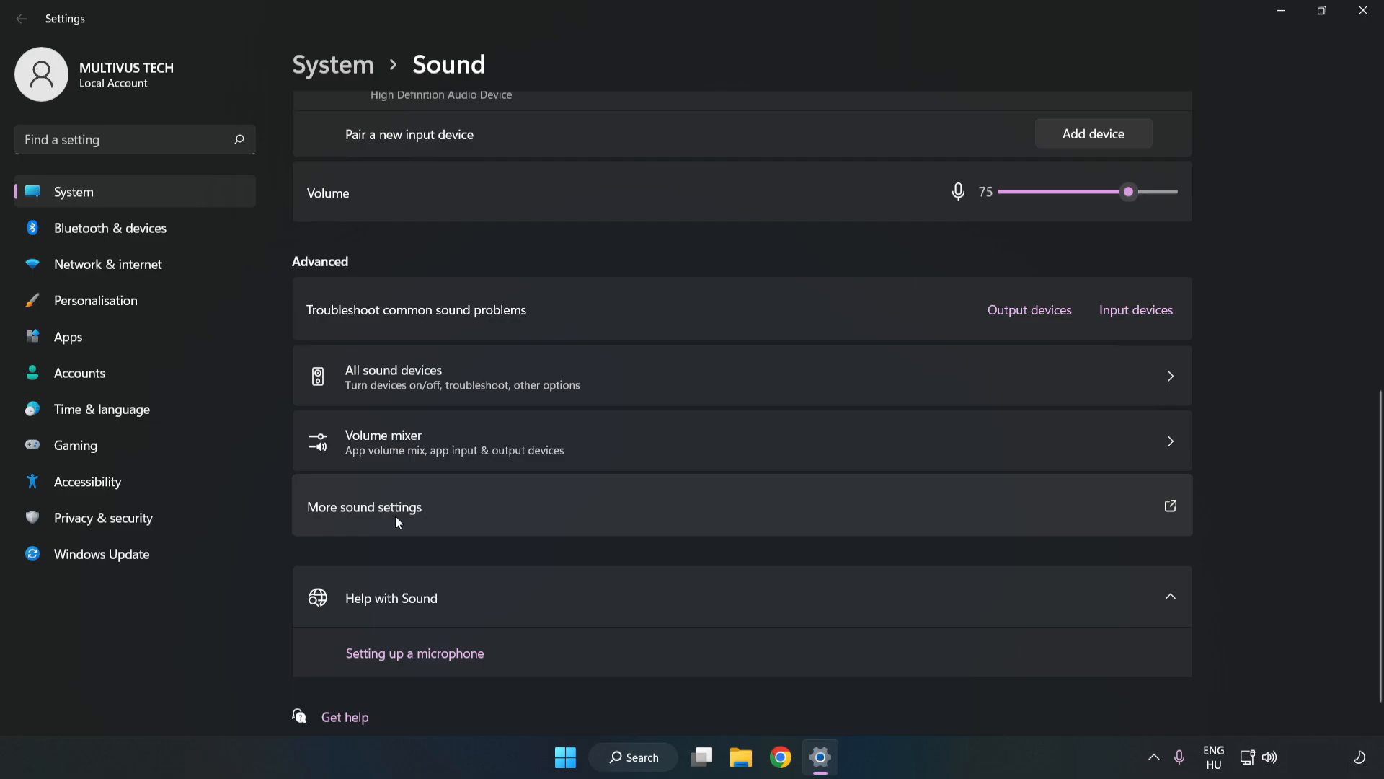
{"action": "left_click", "coordinate": [364, 506]}
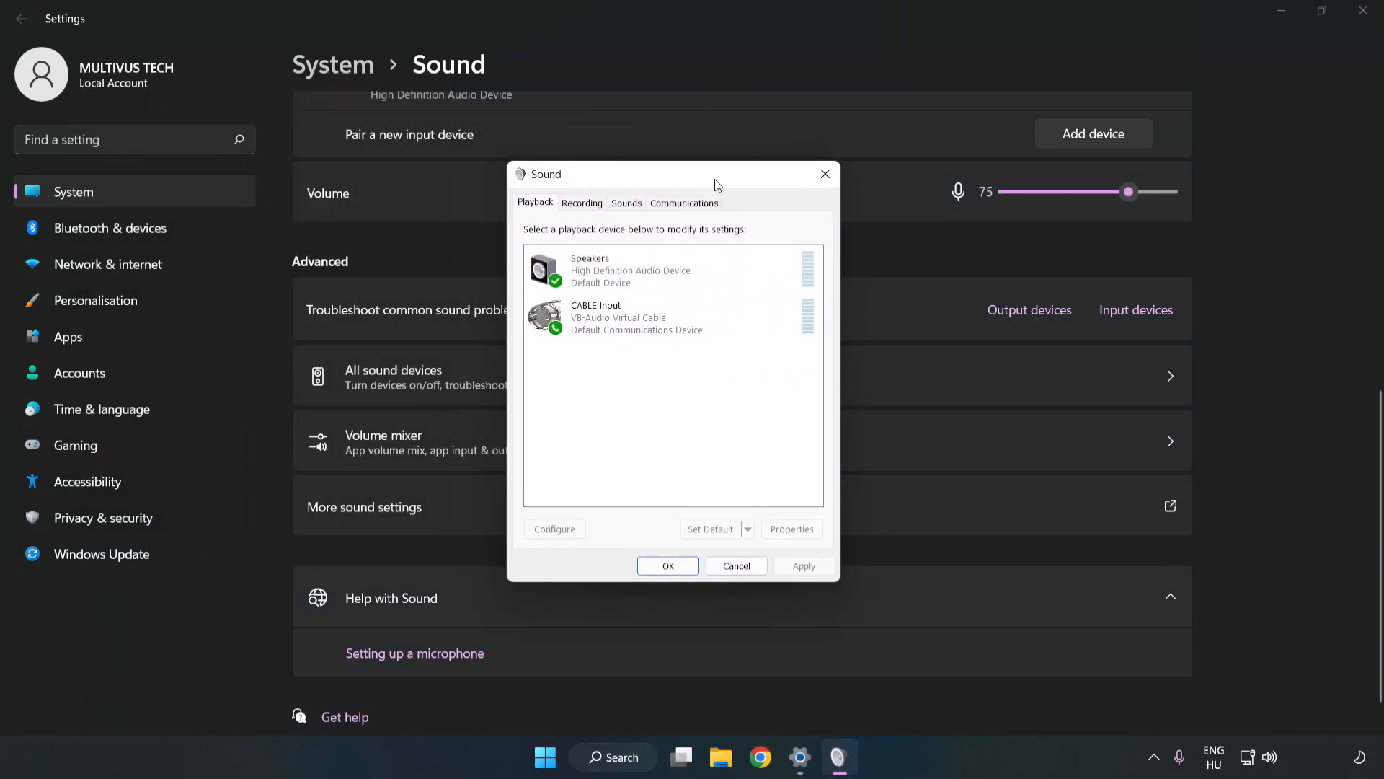
- Disable the CABLE Input playback device so Speakers stays the default
{"action": "left_click", "coordinate": [671, 318]}
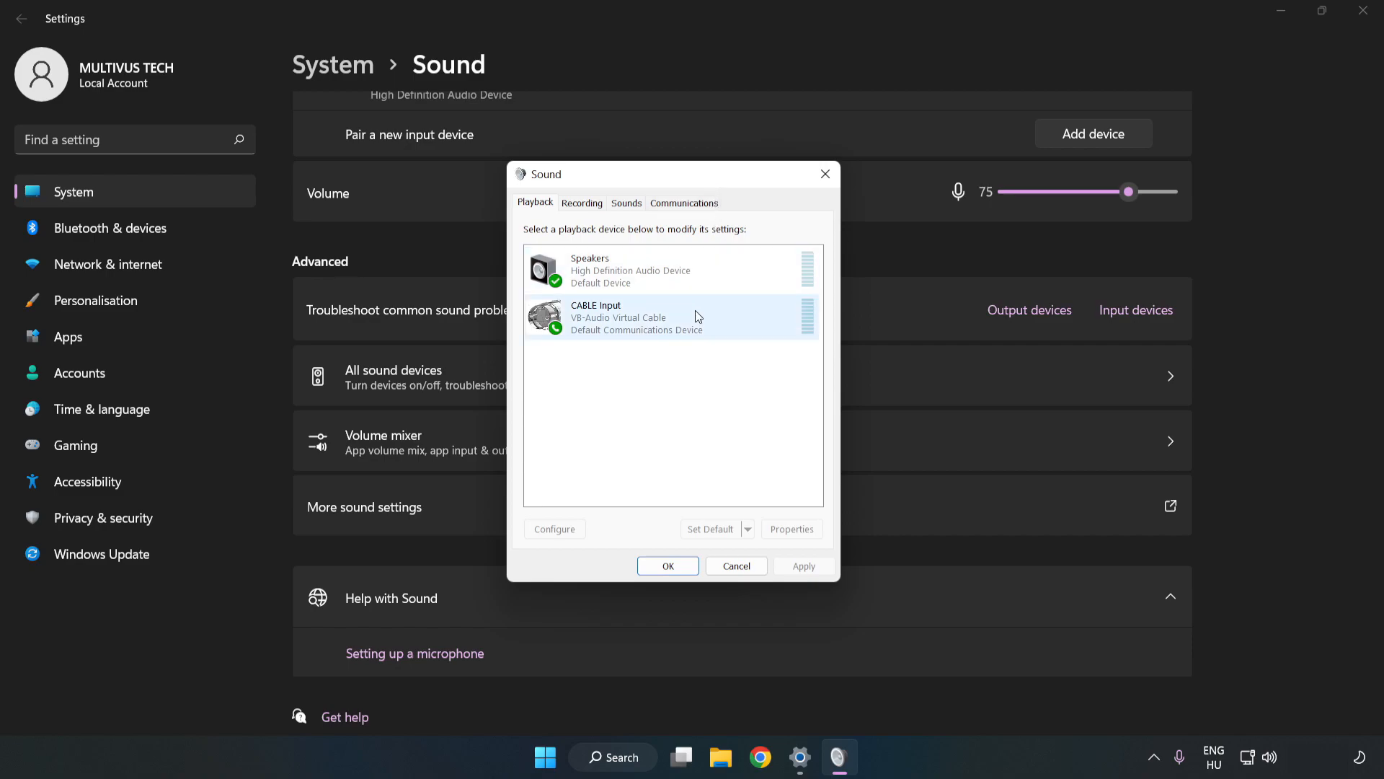
{"action": "left_click", "coordinate": [670, 317]}
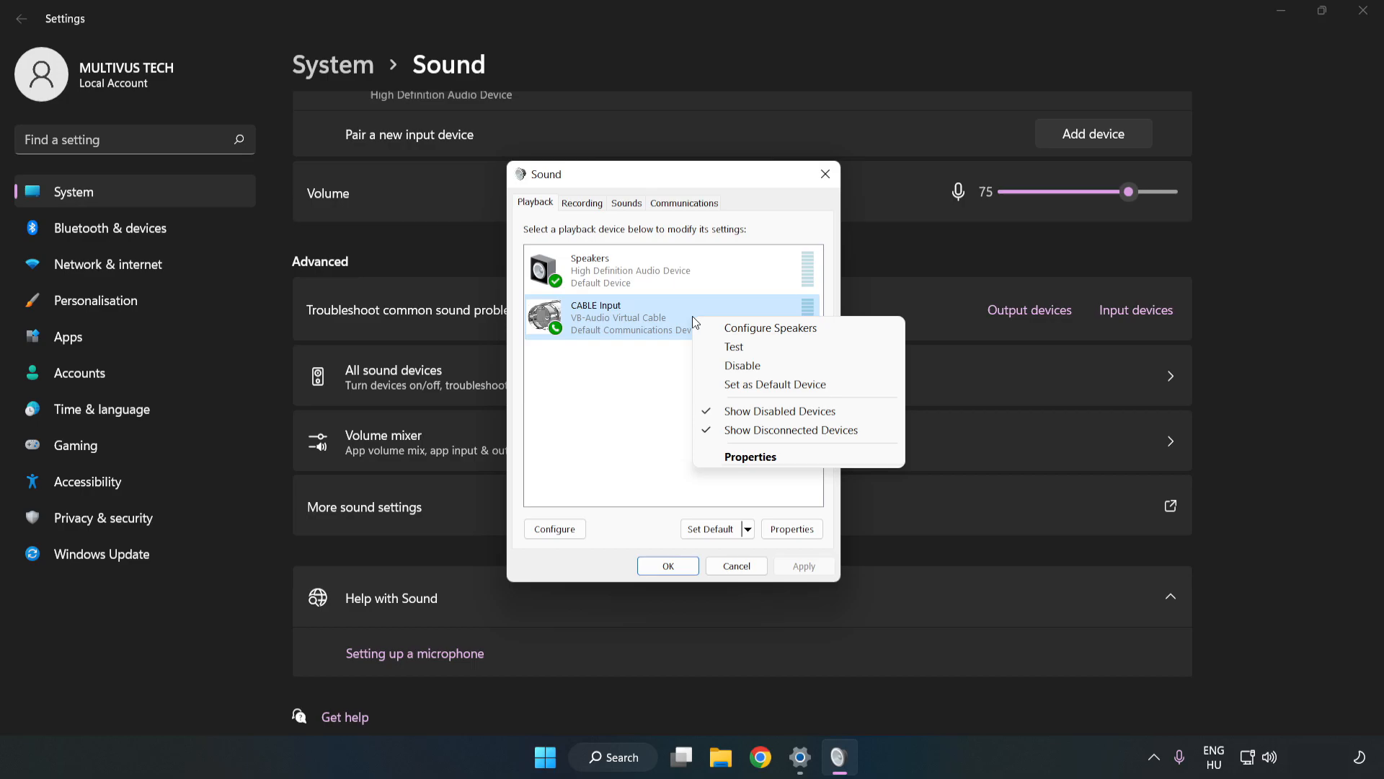
{"action": "mouse_move", "coordinate": [768, 365]}
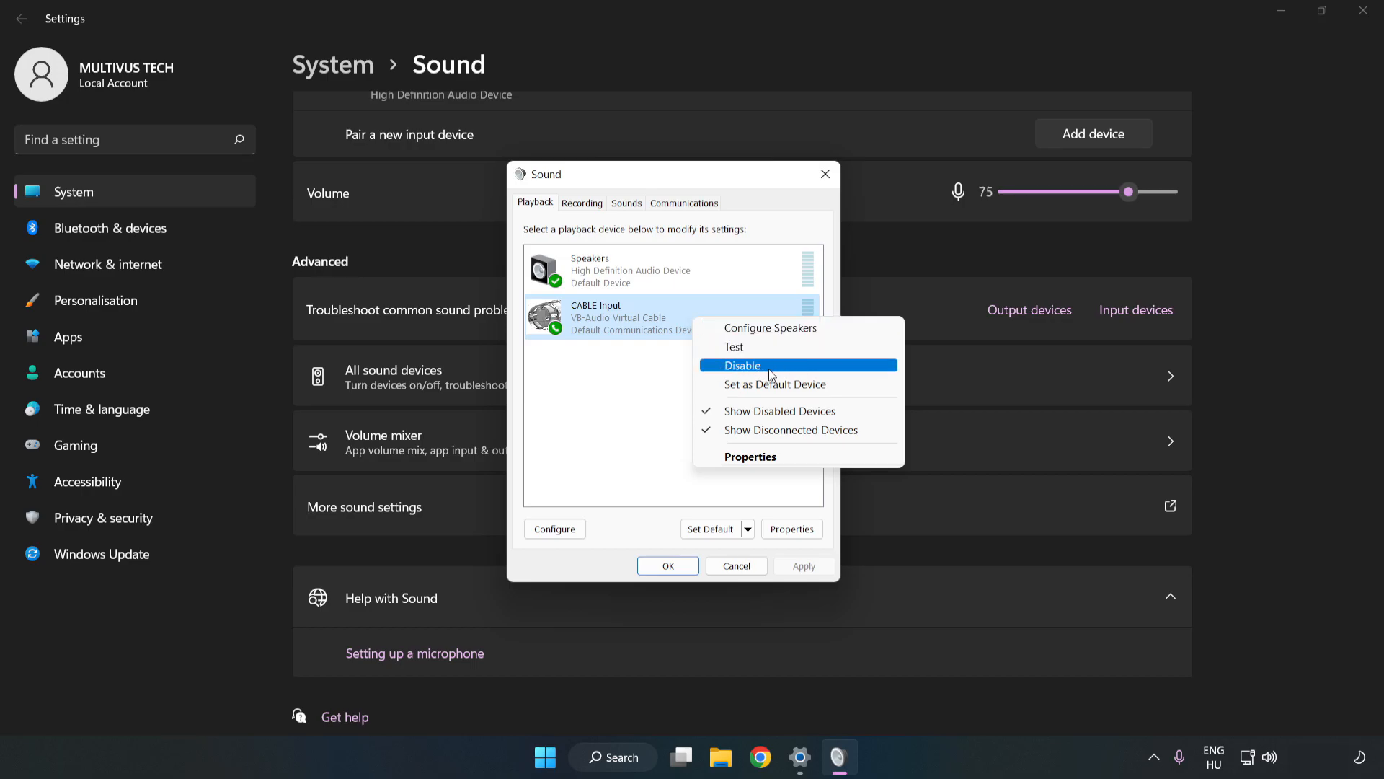
{"action": "left_click", "coordinate": [744, 365]}
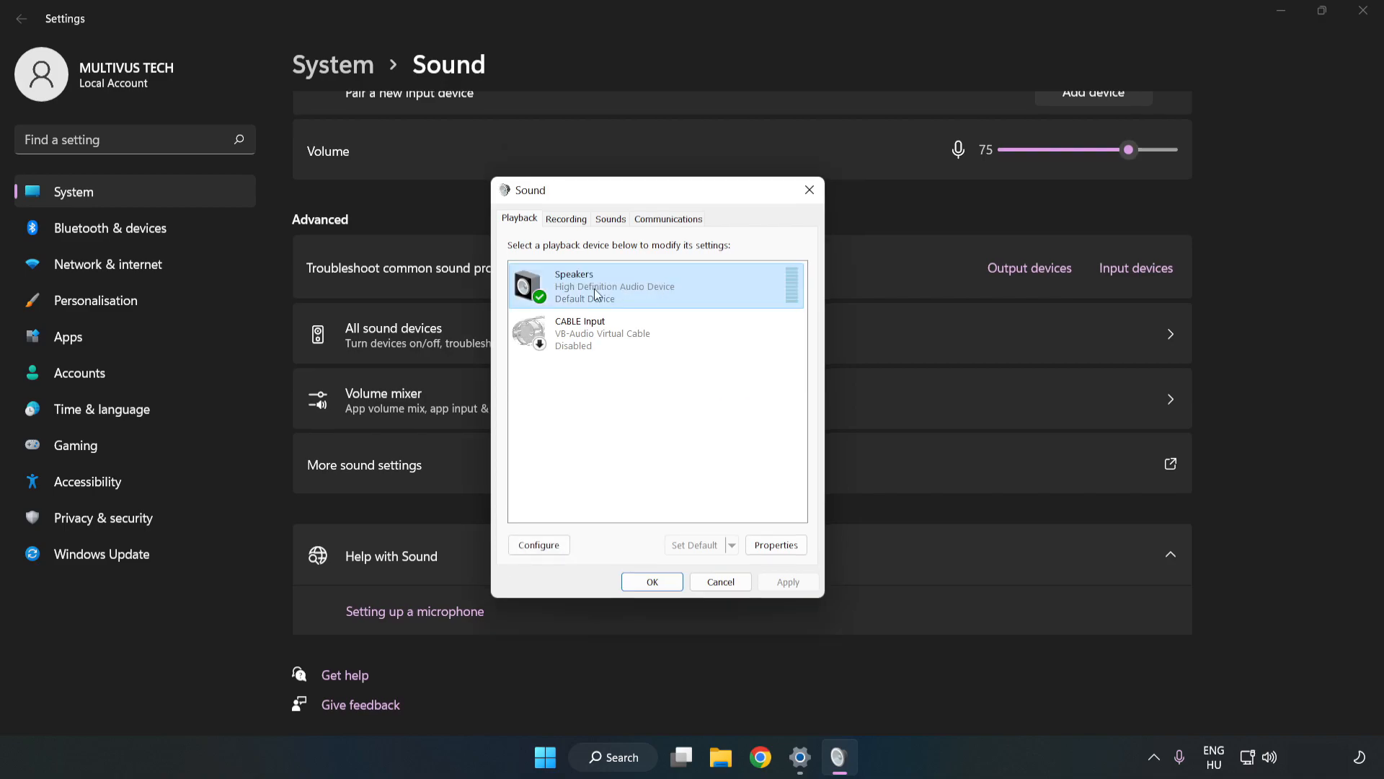
- Configure Speakers as 7.1 Surround, keeping centre, subwoofer, side and rear speakers
{"action": "right_click", "coordinate": [653, 286]}
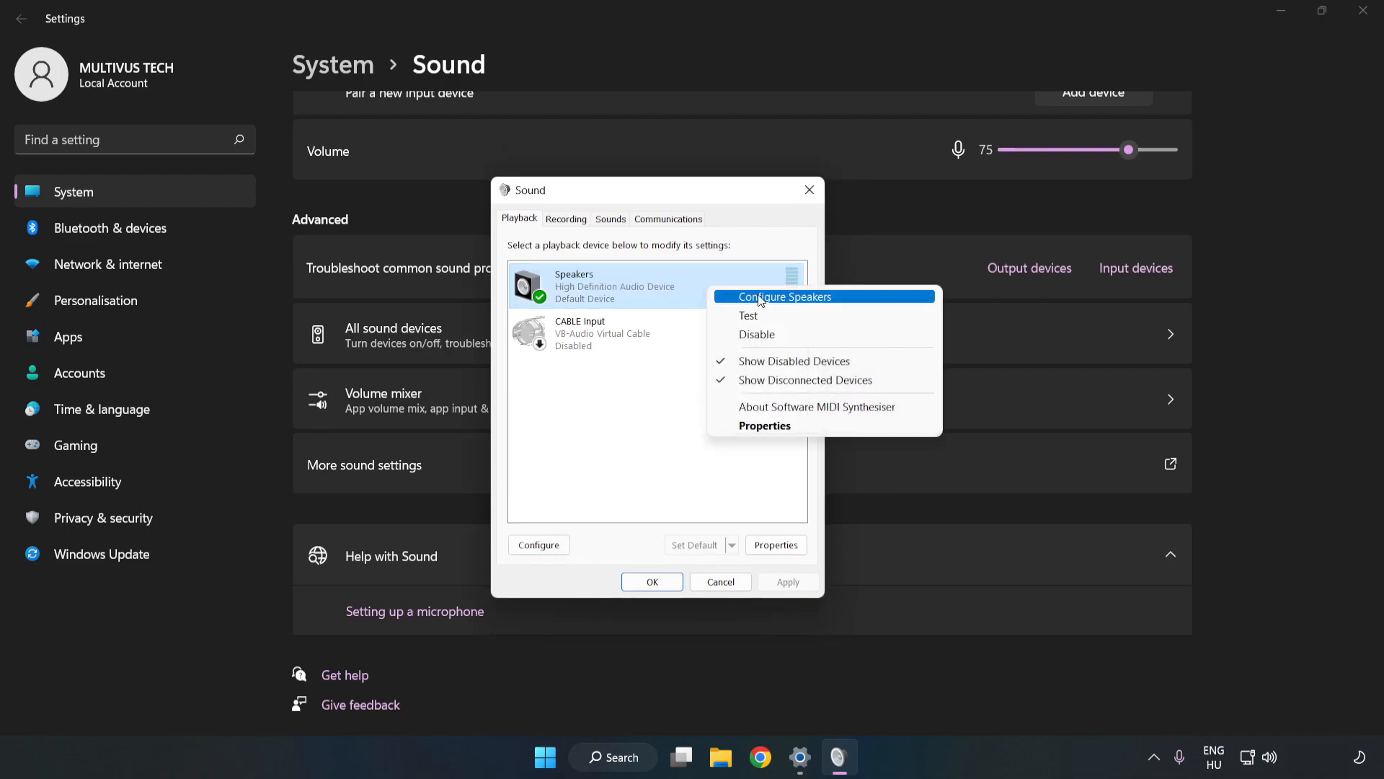
{"action": "mouse_move", "coordinate": [787, 303]}
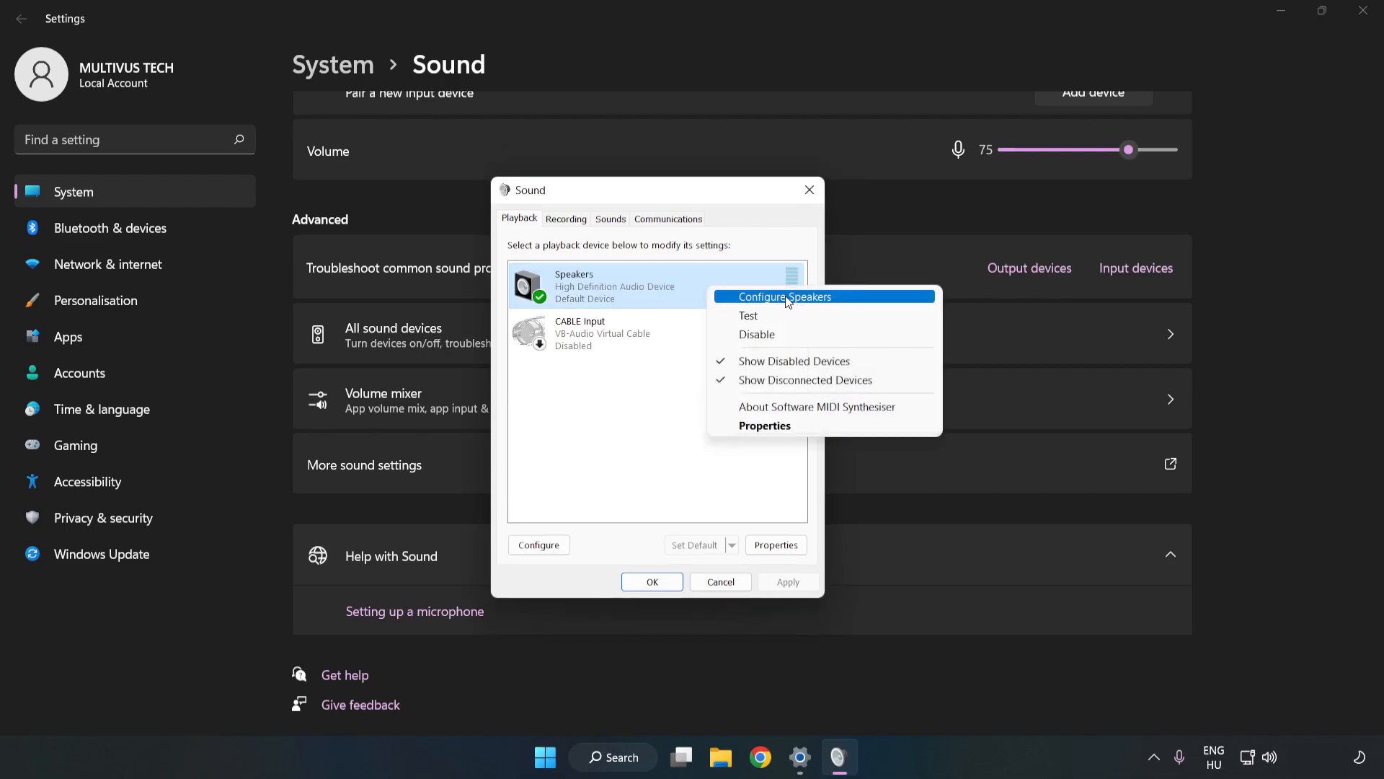
{"action": "left_click", "coordinate": [785, 296]}
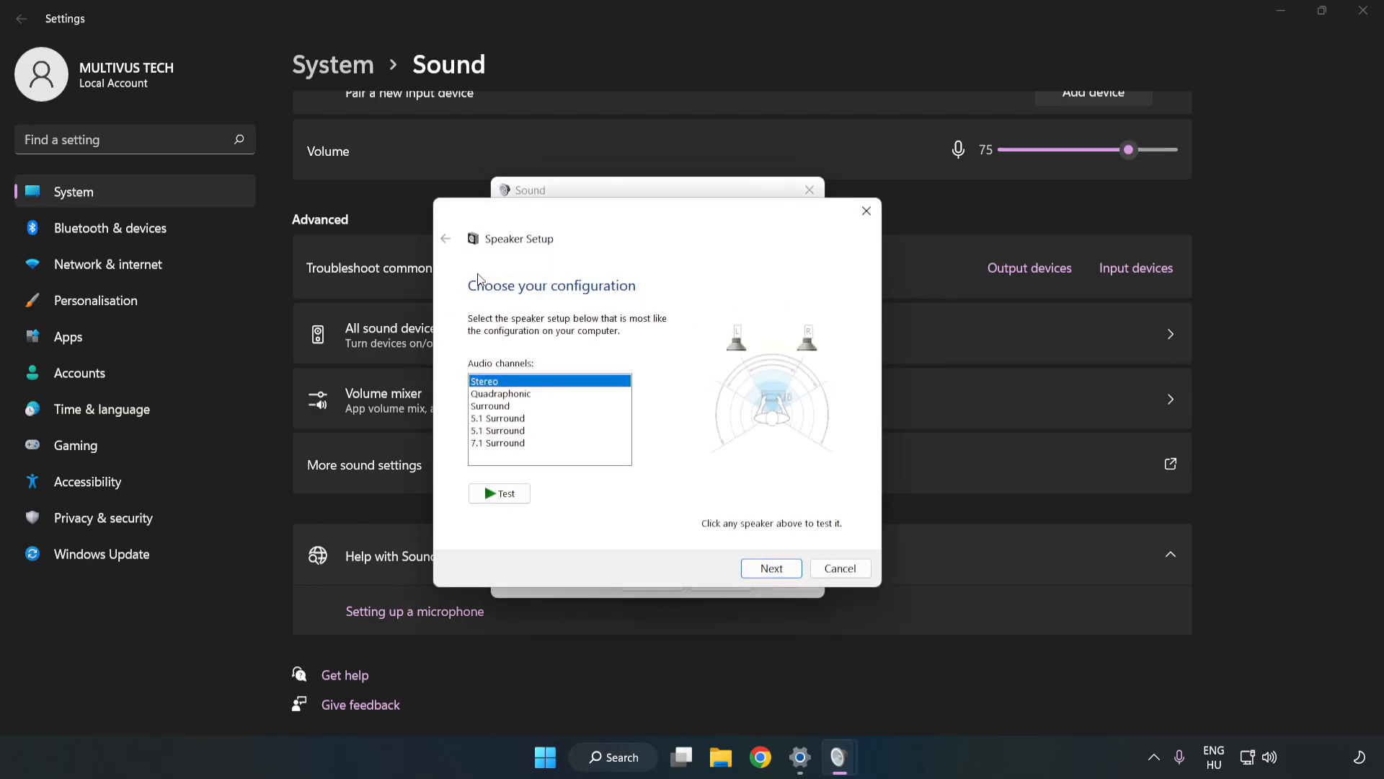
{"action": "left_click", "coordinate": [498, 442]}
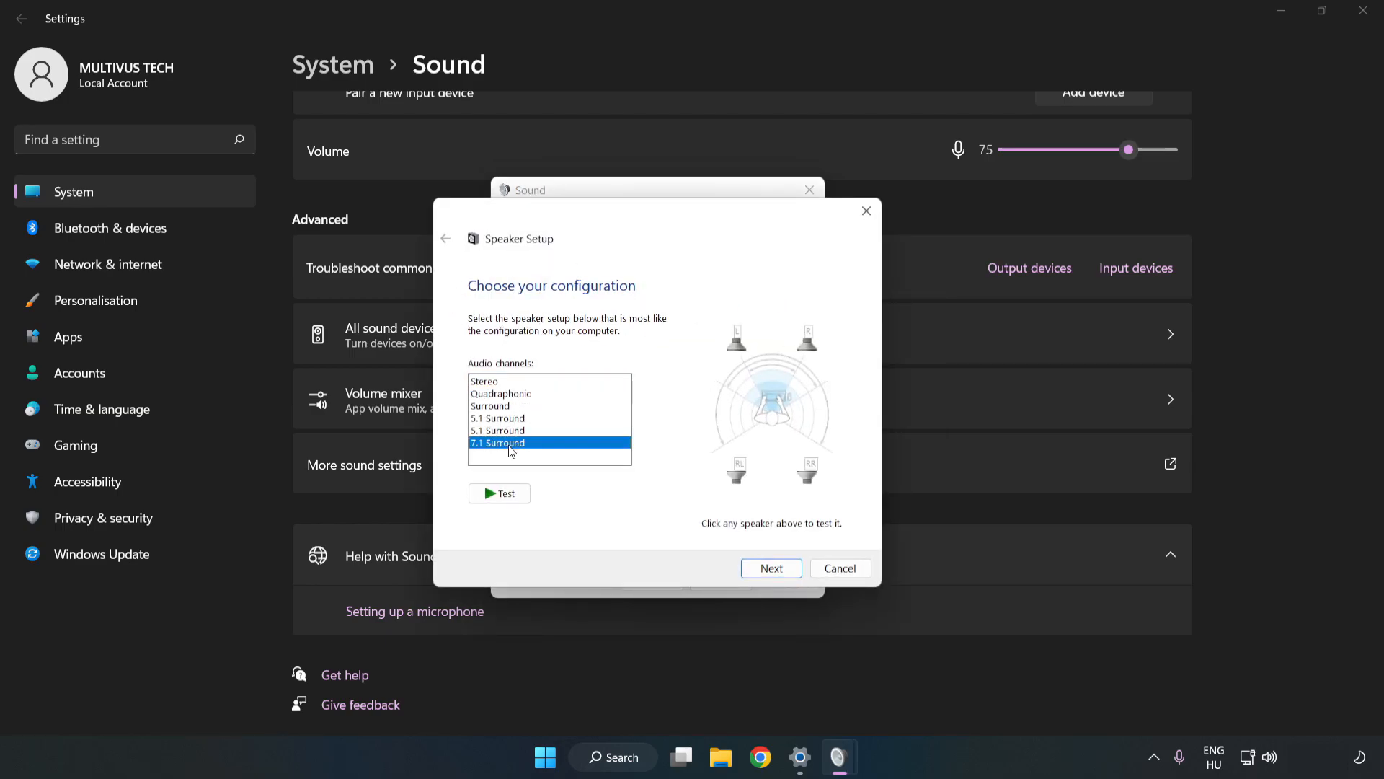
{"action": "left_click", "coordinate": [768, 568]}
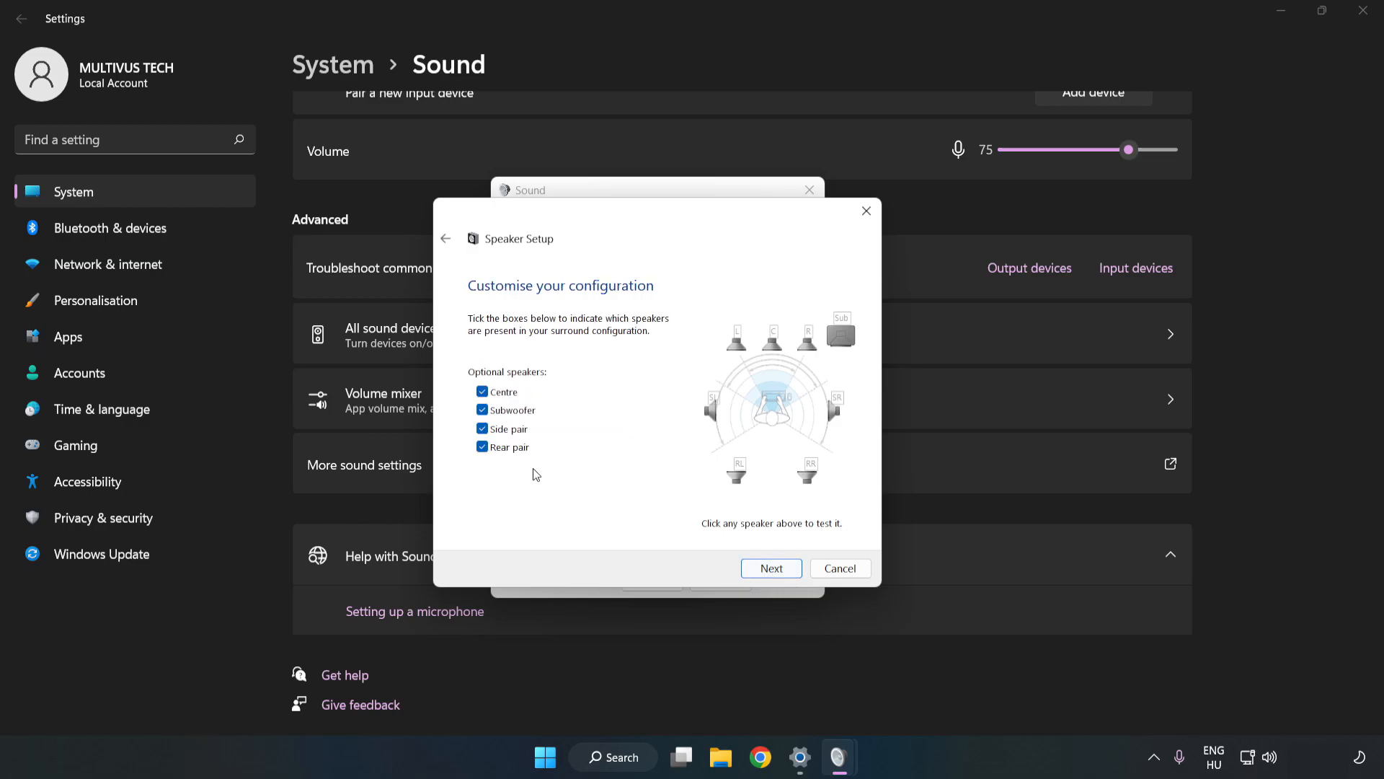
{"action": "left_click", "coordinate": [770, 568]}
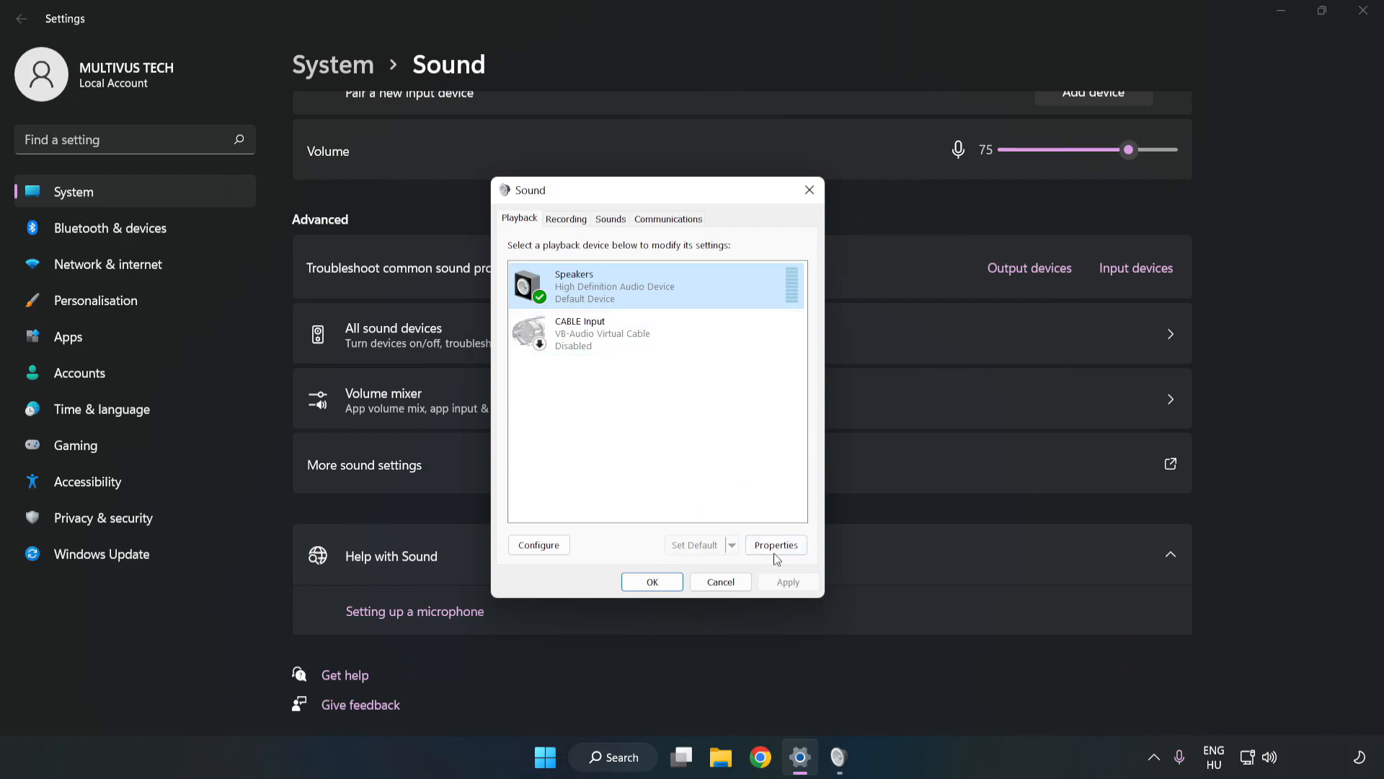
- In Speakers Properties, turn off all audio enhancements
{"action": "left_click", "coordinate": [775, 545]}
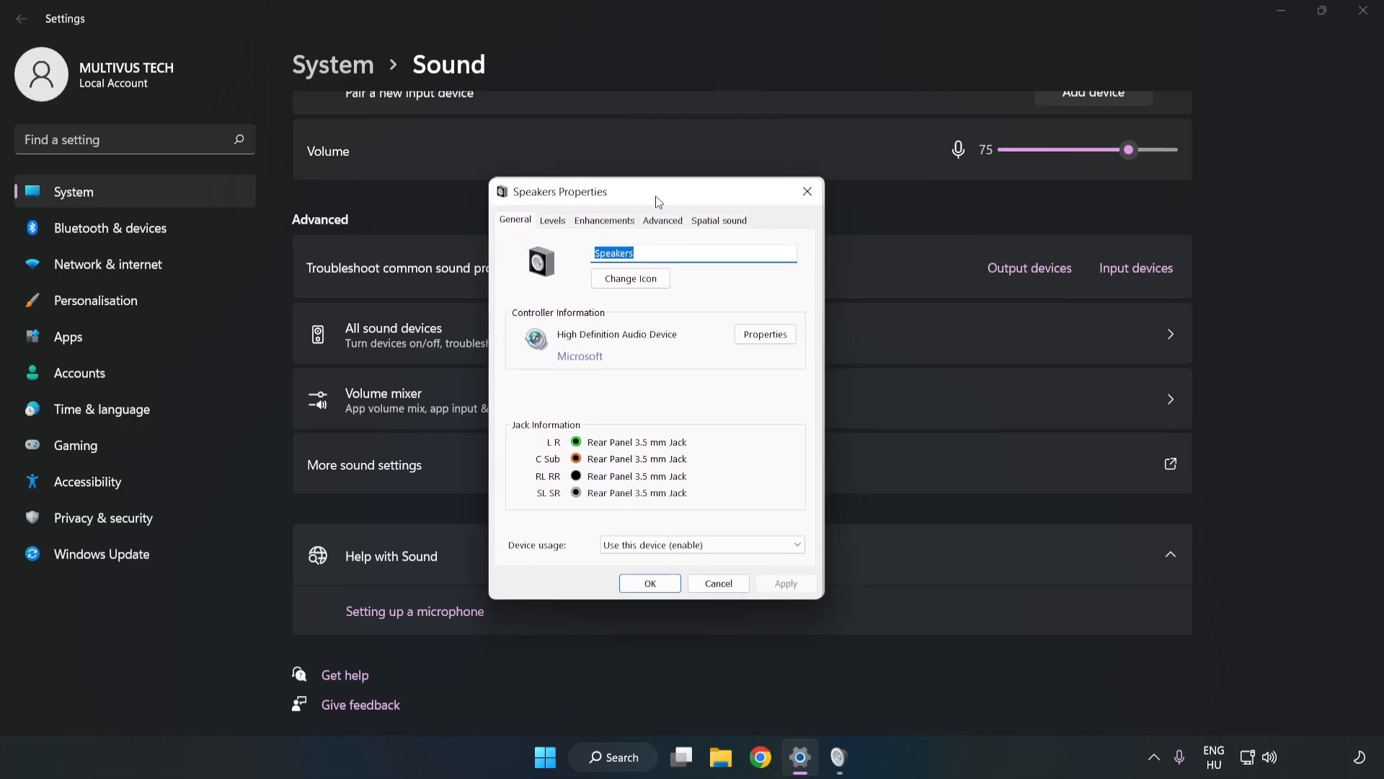
{"action": "left_click", "coordinate": [604, 219]}
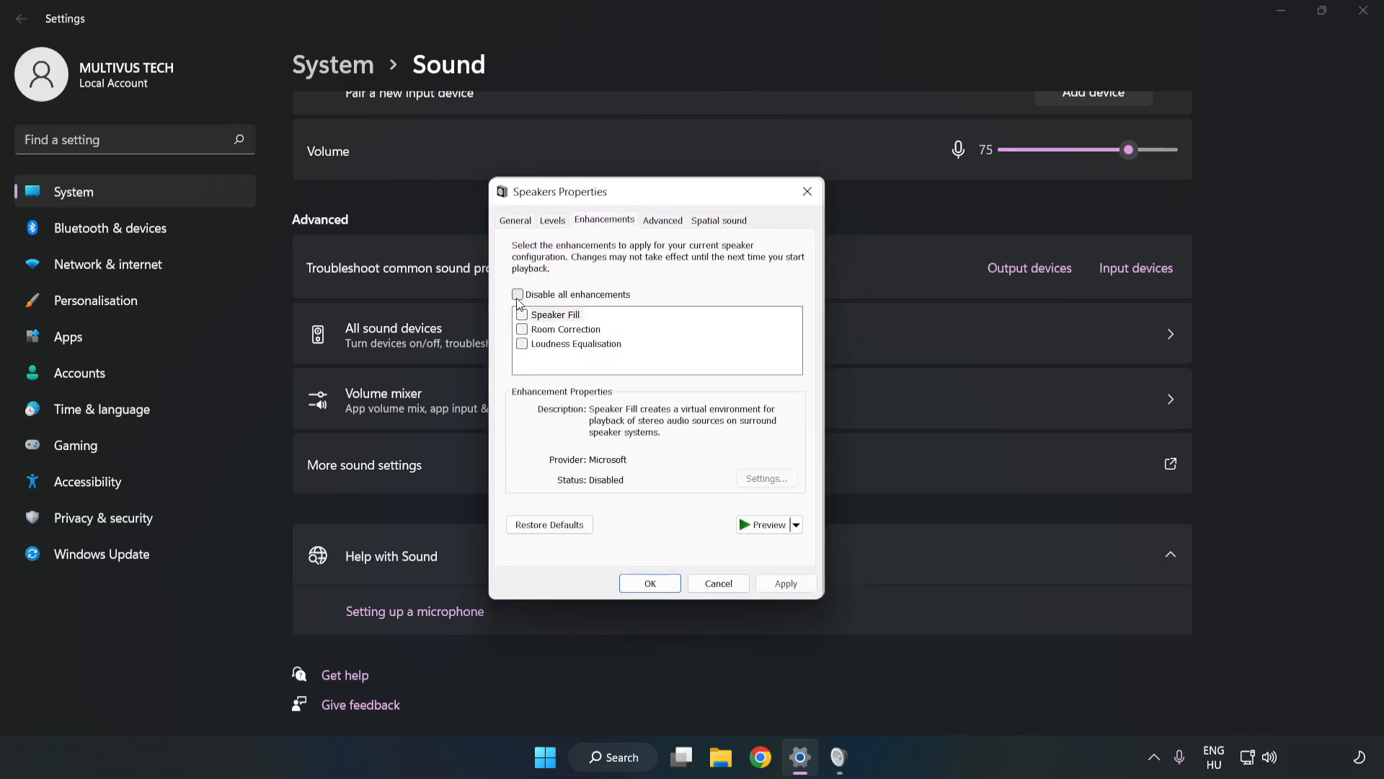
{"action": "left_click", "coordinate": [518, 294]}
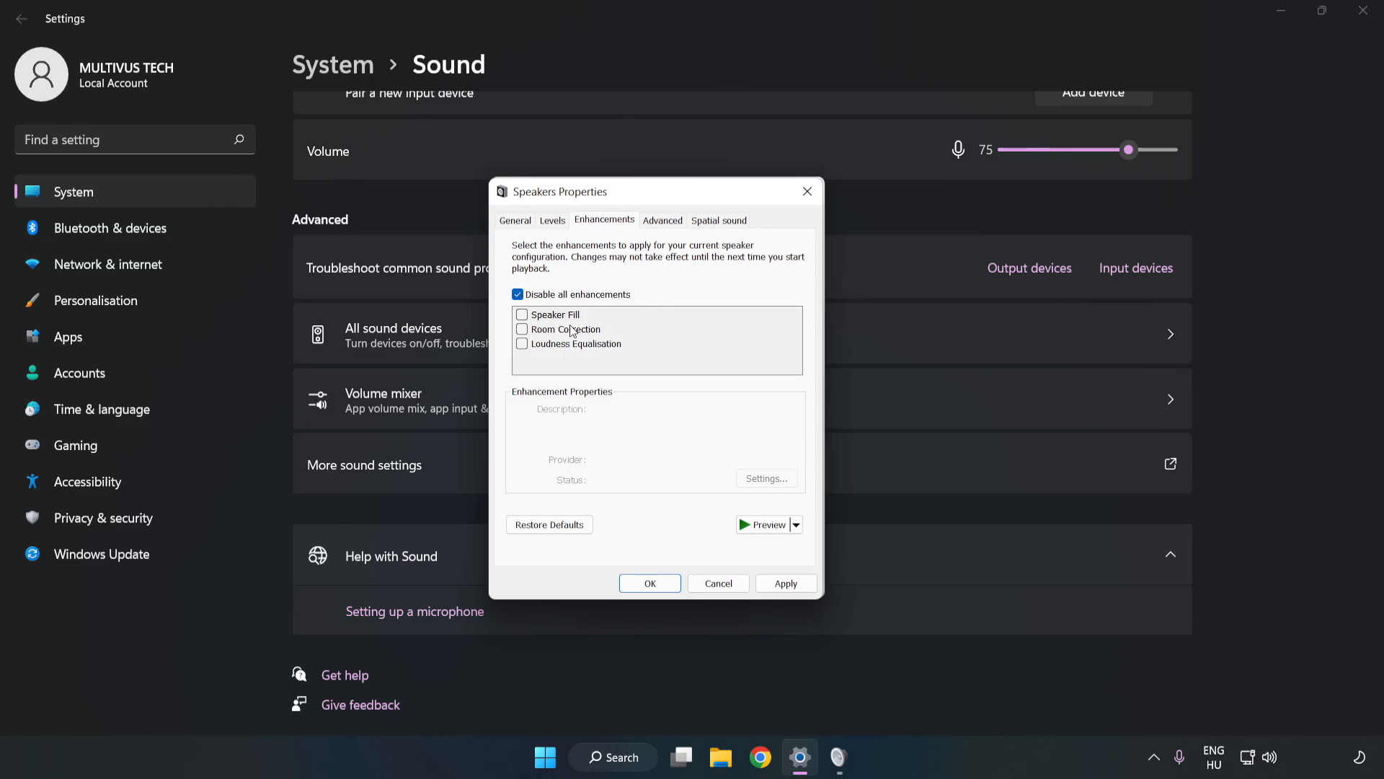
{"action": "mouse_move", "coordinate": [661, 254]}
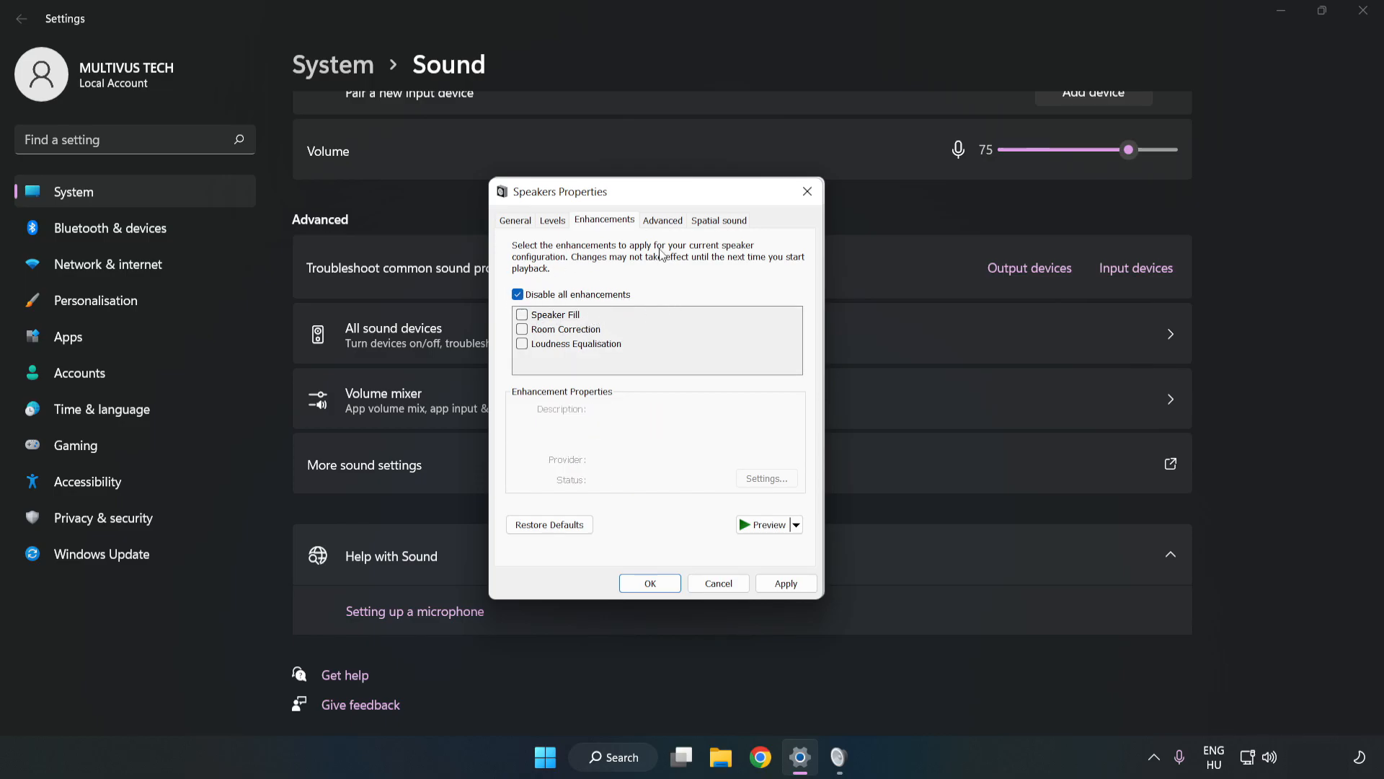
- Keep the 16 bit, 48000 Hz default format and close the sound windows back to the desktop
{"action": "left_click", "coordinate": [662, 220]}
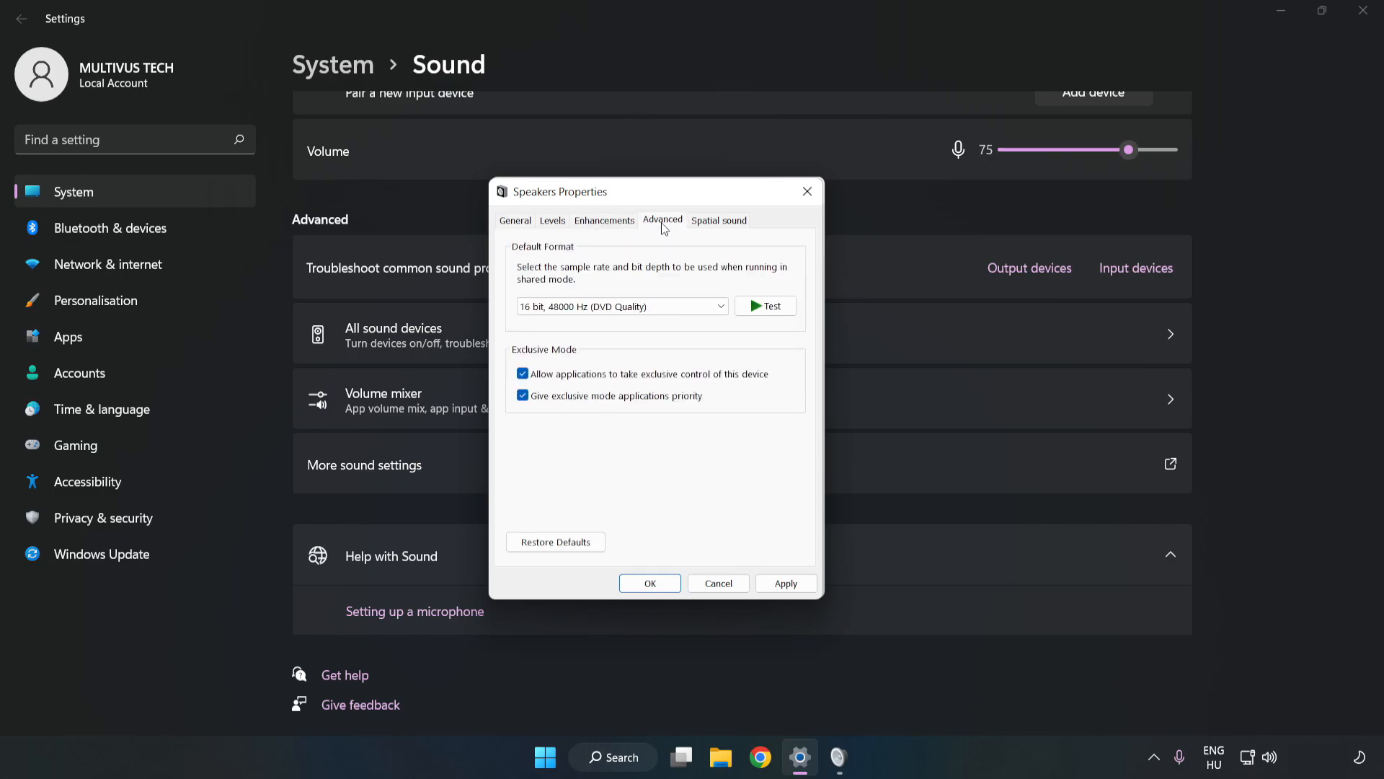
{"action": "left_click", "coordinate": [620, 306]}
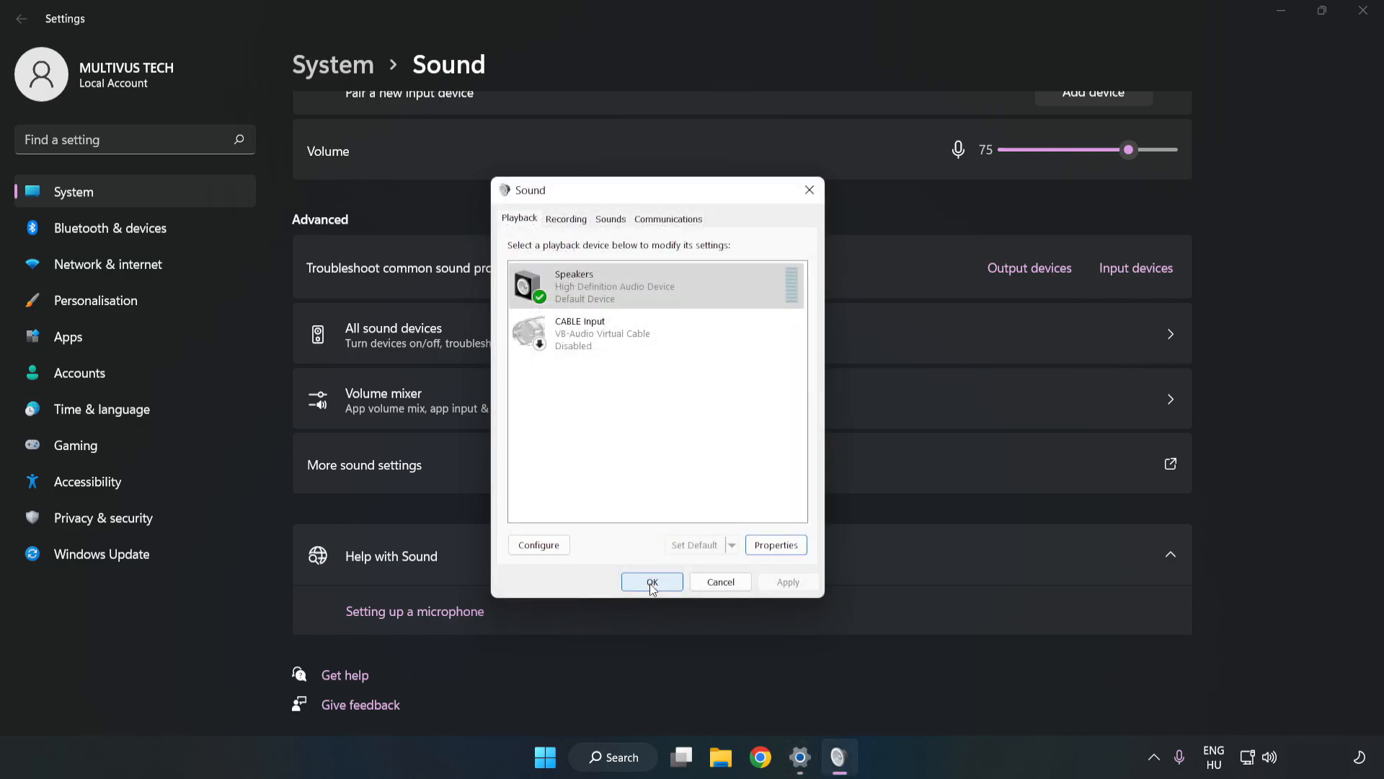
{"action": "left_click", "coordinate": [652, 581]}
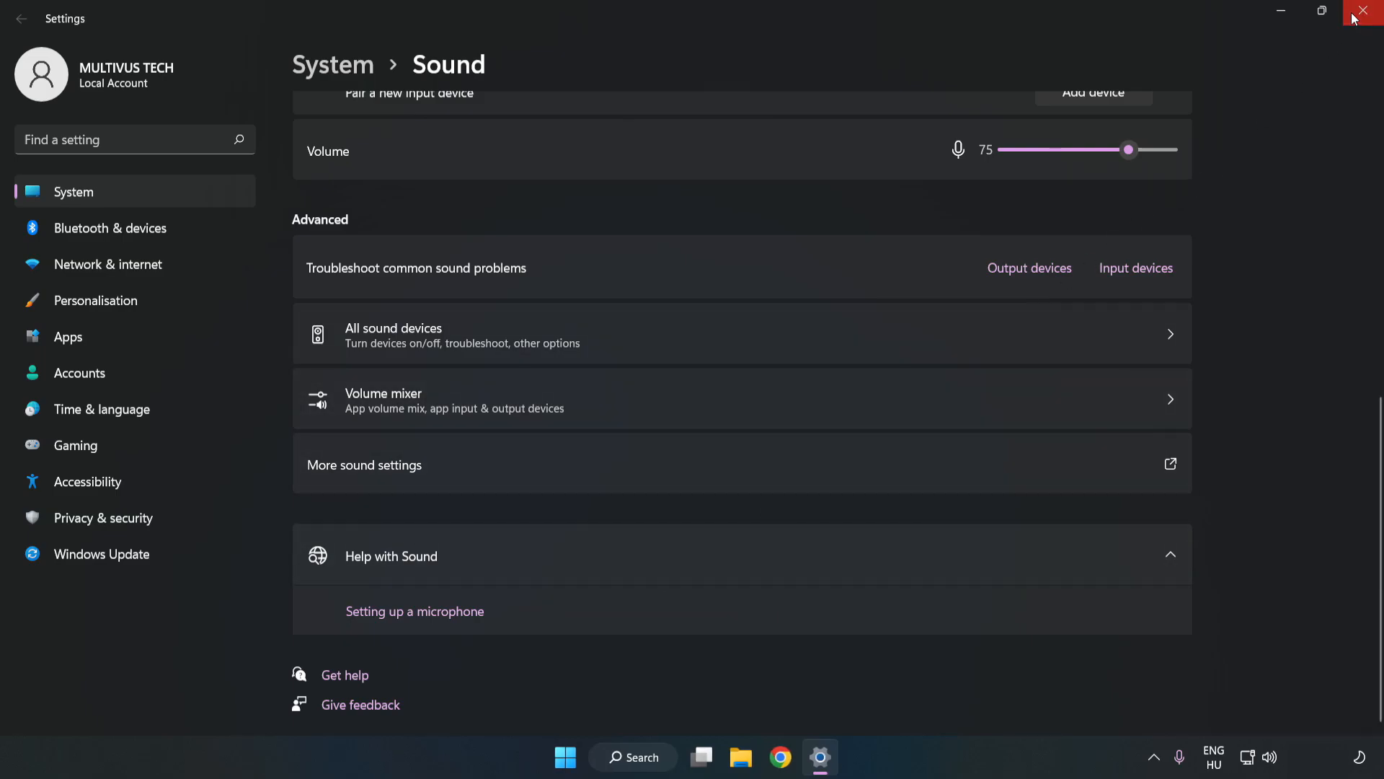
{"action": "left_click", "coordinate": [1367, 12]}
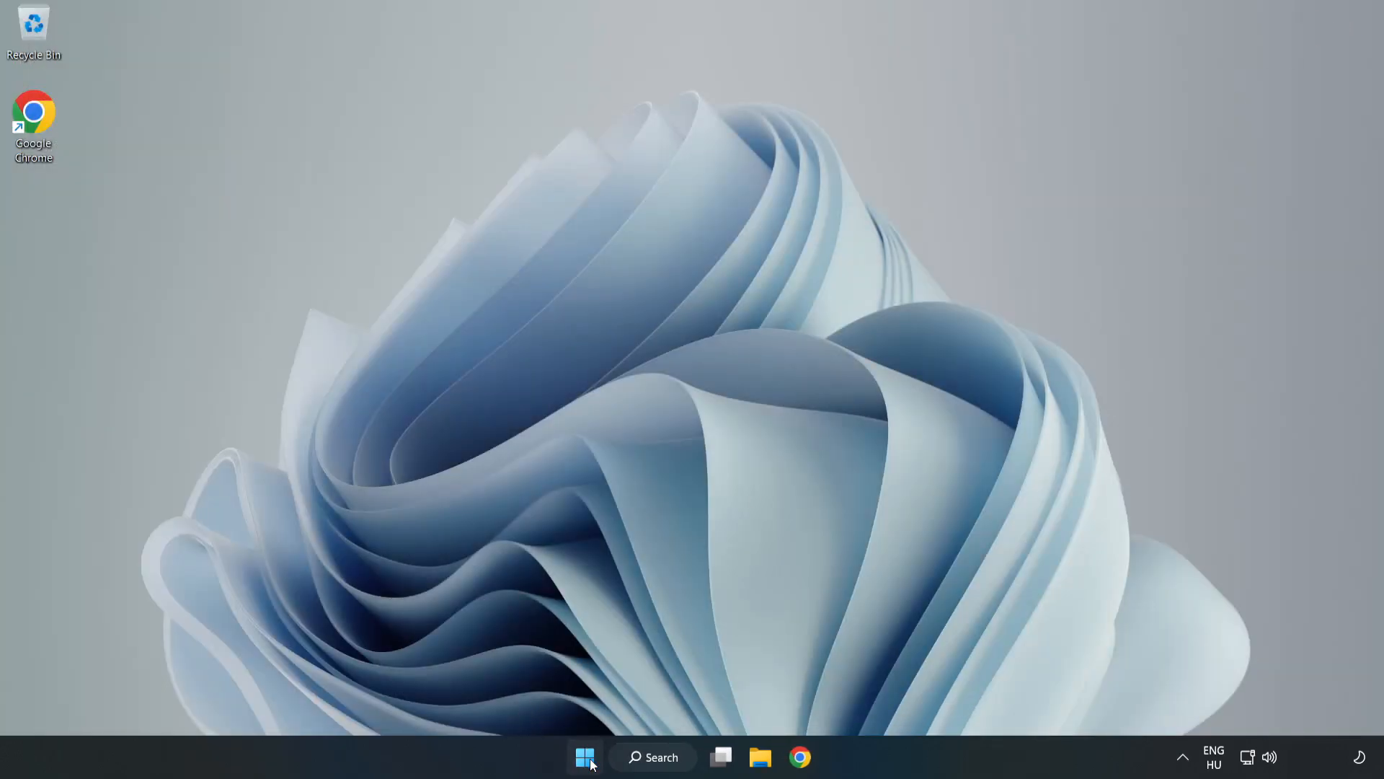
- Search for Device Manager from the taskbar and open it
{"action": "left_click", "coordinate": [584, 757]}
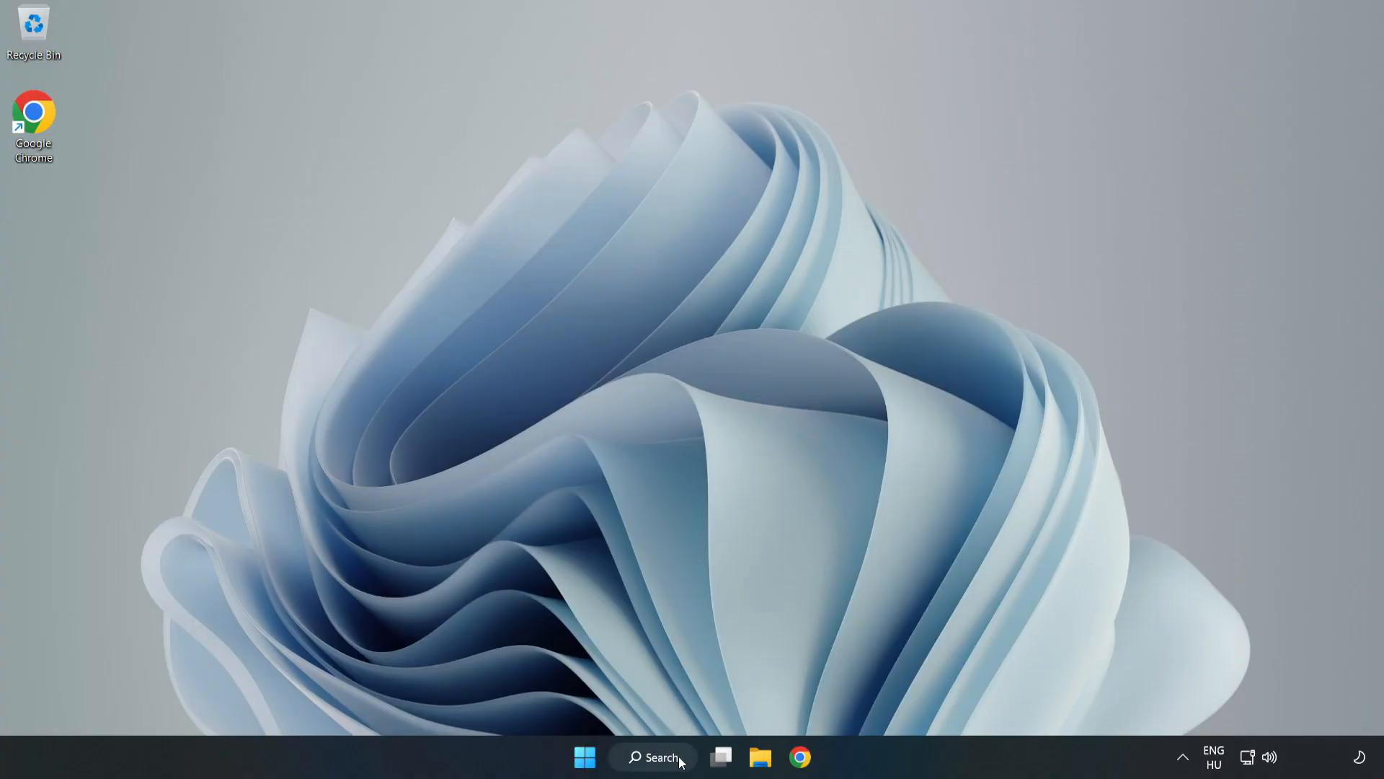
{"action": "left_click", "coordinate": [651, 757]}
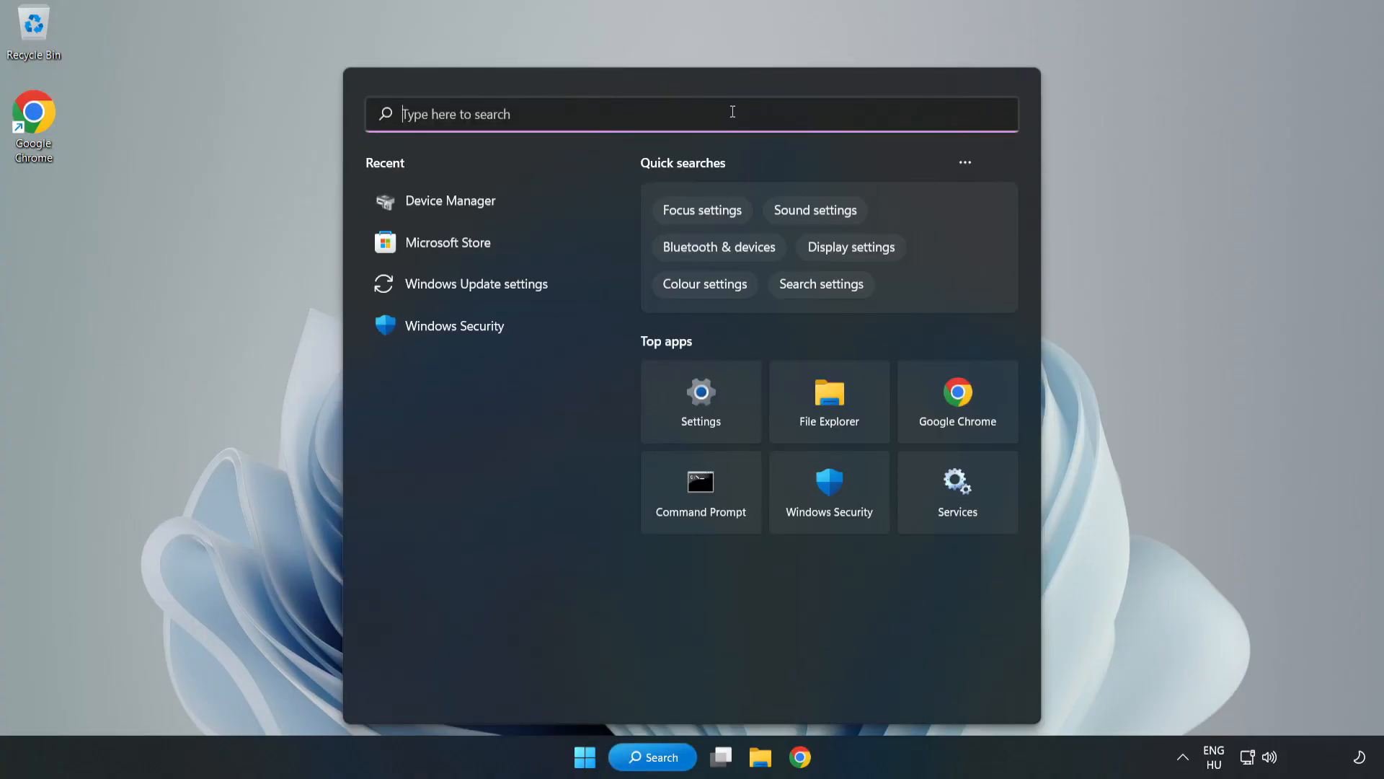
{"action": "type", "text": "device mag"}
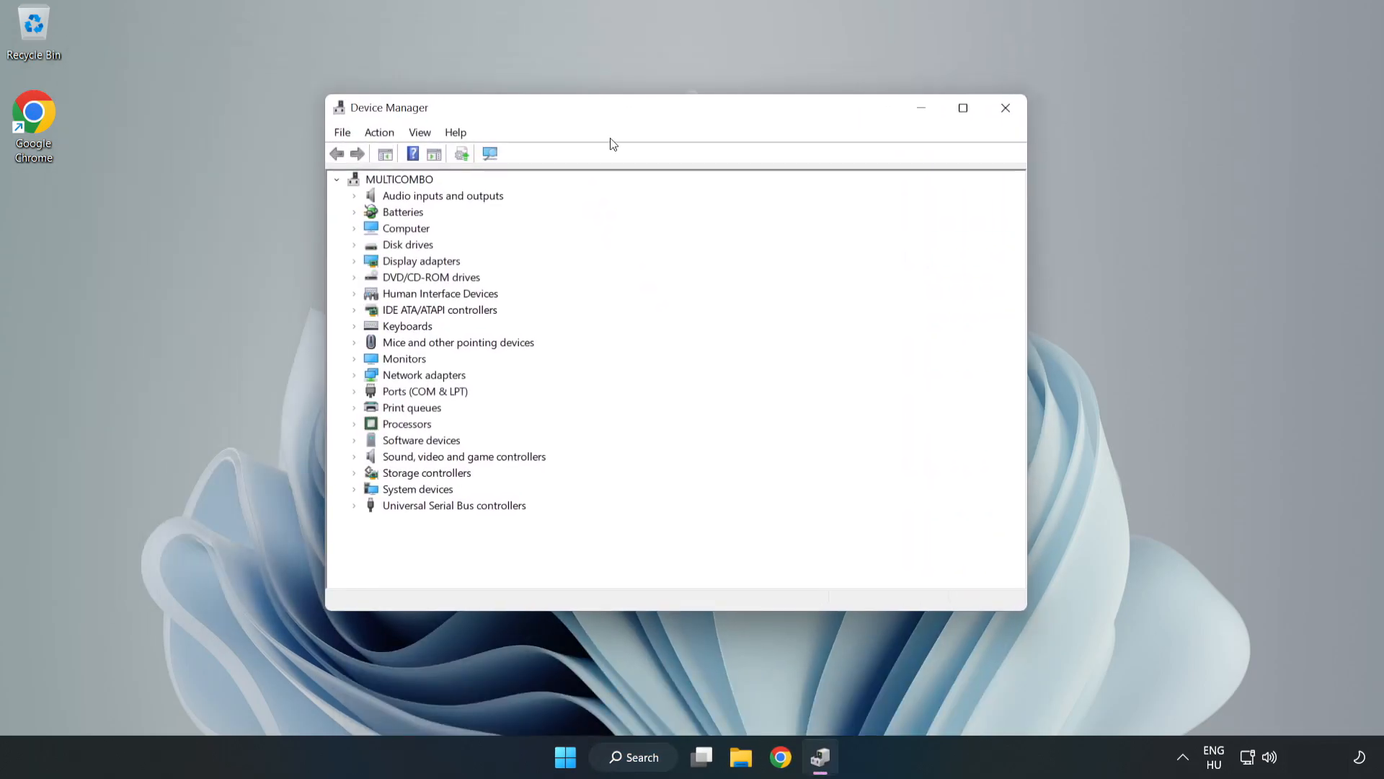
- Start Update driver for High Definition Audio Device under Sound, video and game controllers
{"action": "left_click", "coordinate": [463, 457]}
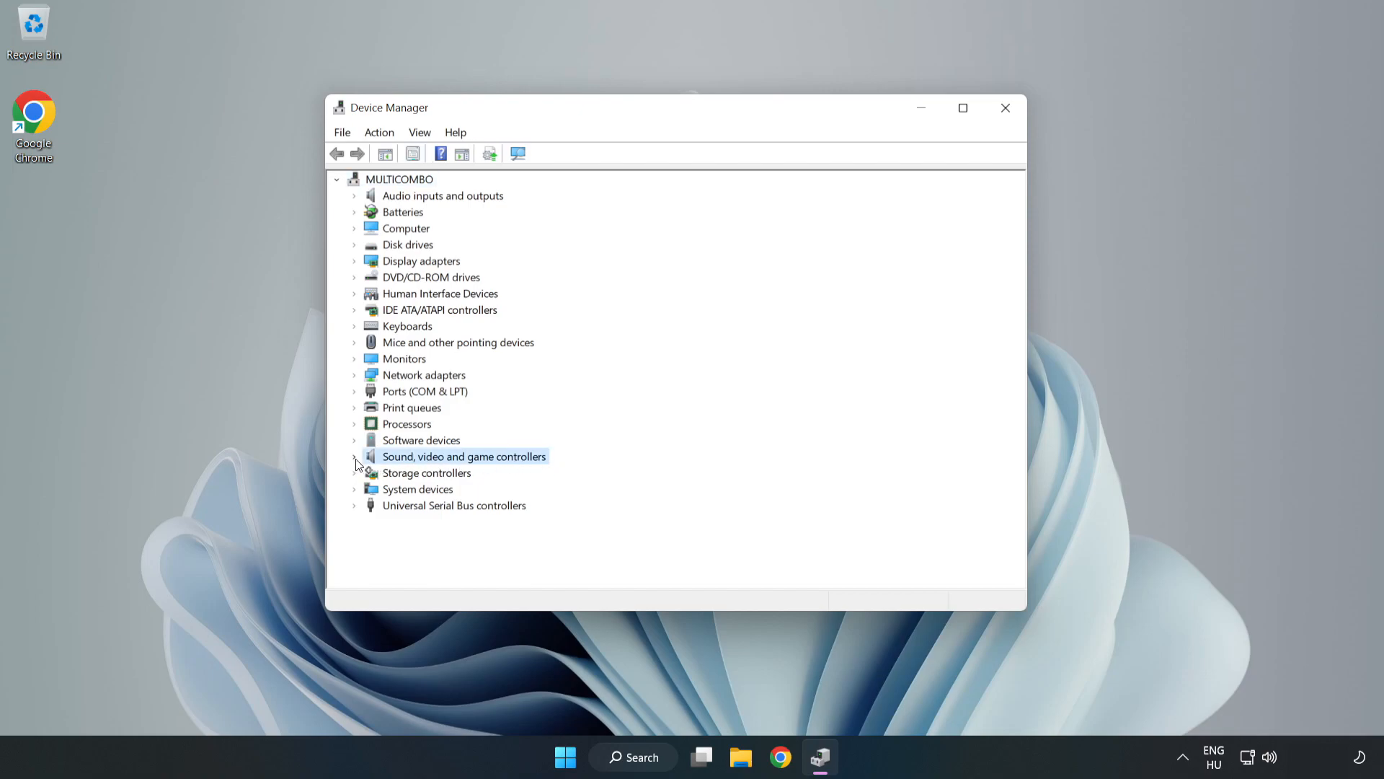
{"action": "left_click", "coordinate": [355, 457]}
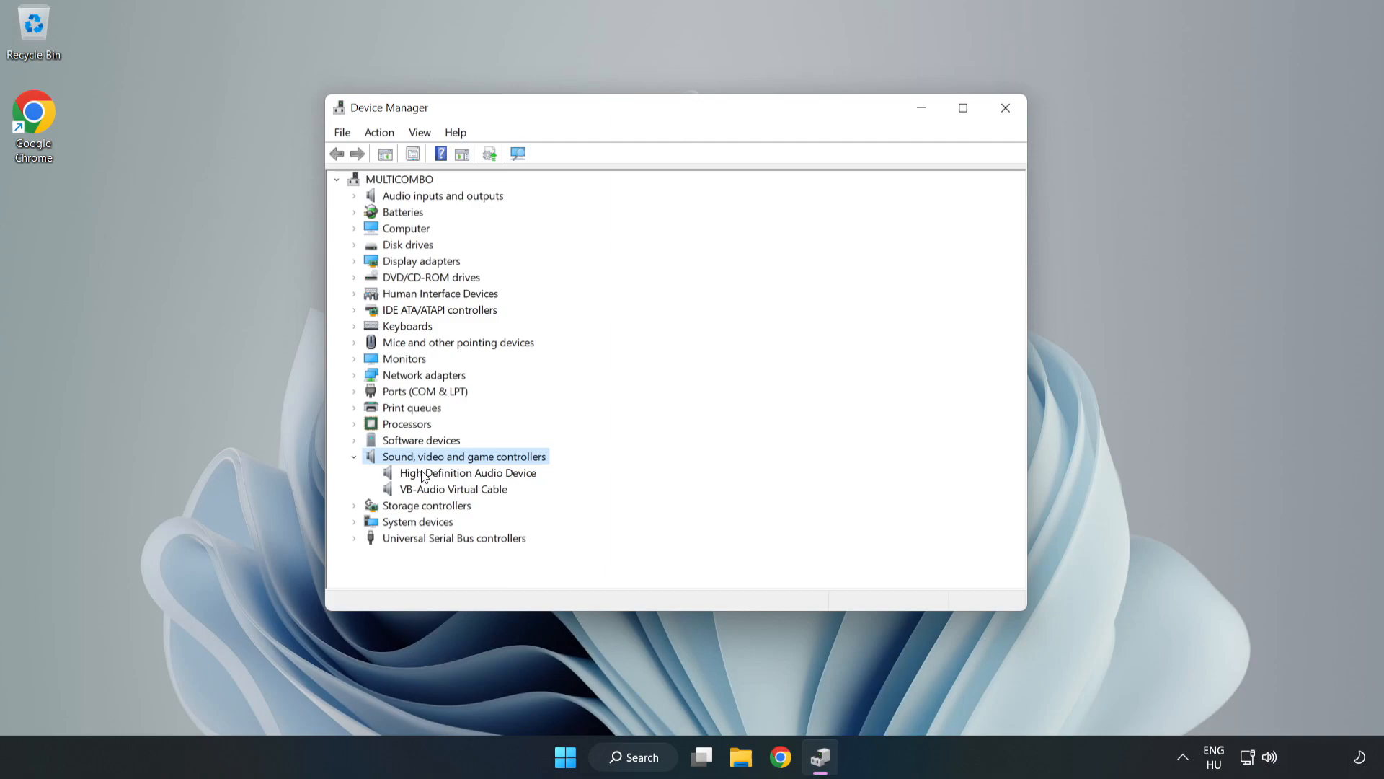
{"action": "left_click", "coordinate": [468, 473]}
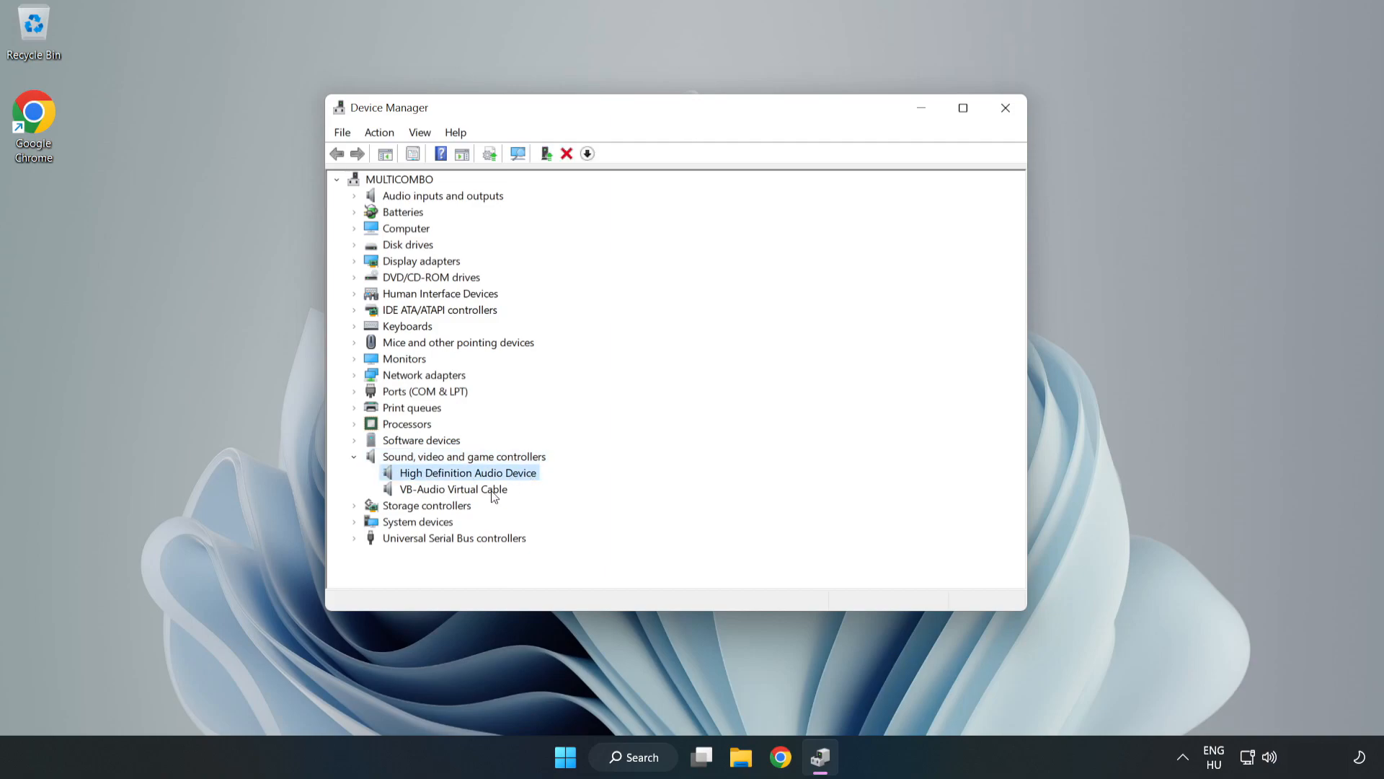
{"action": "right_click", "coordinate": [467, 473]}
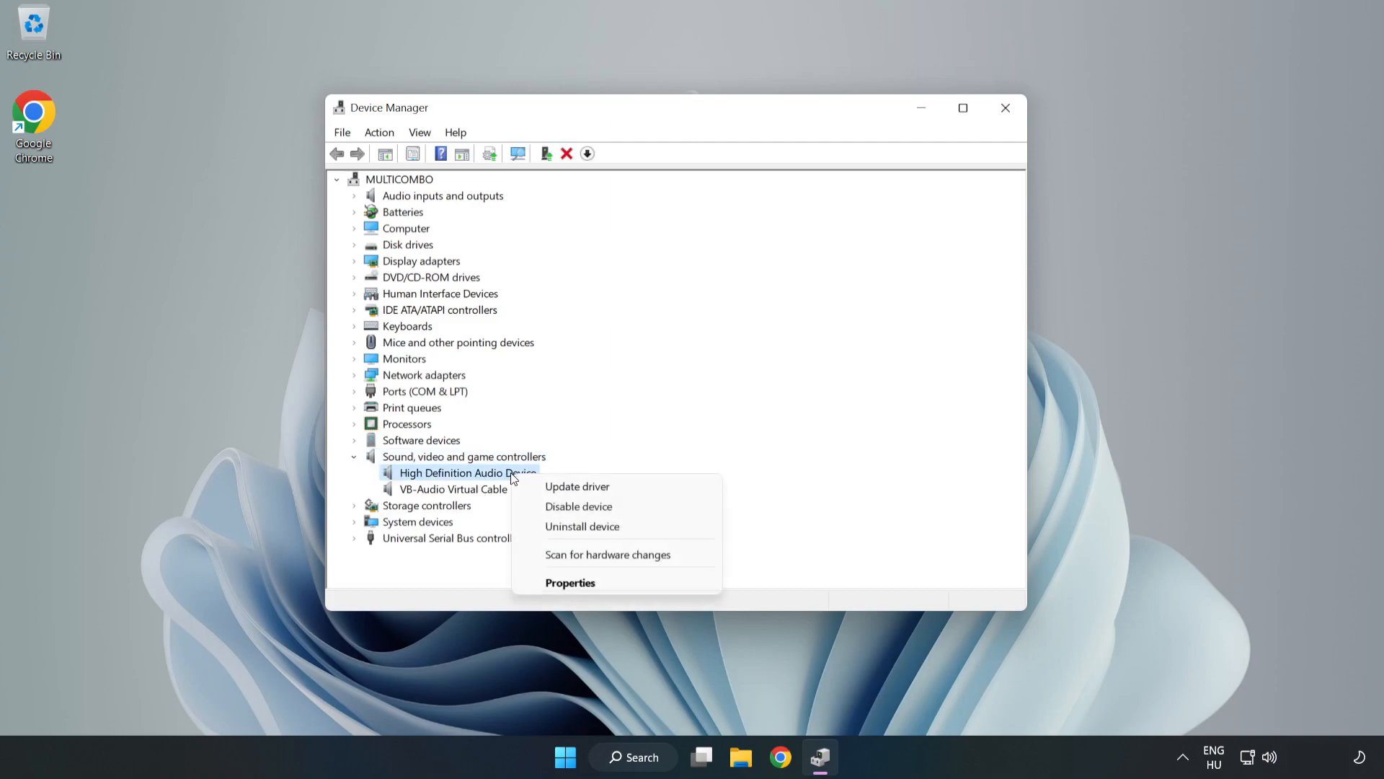
{"action": "mouse_move", "coordinate": [577, 486]}
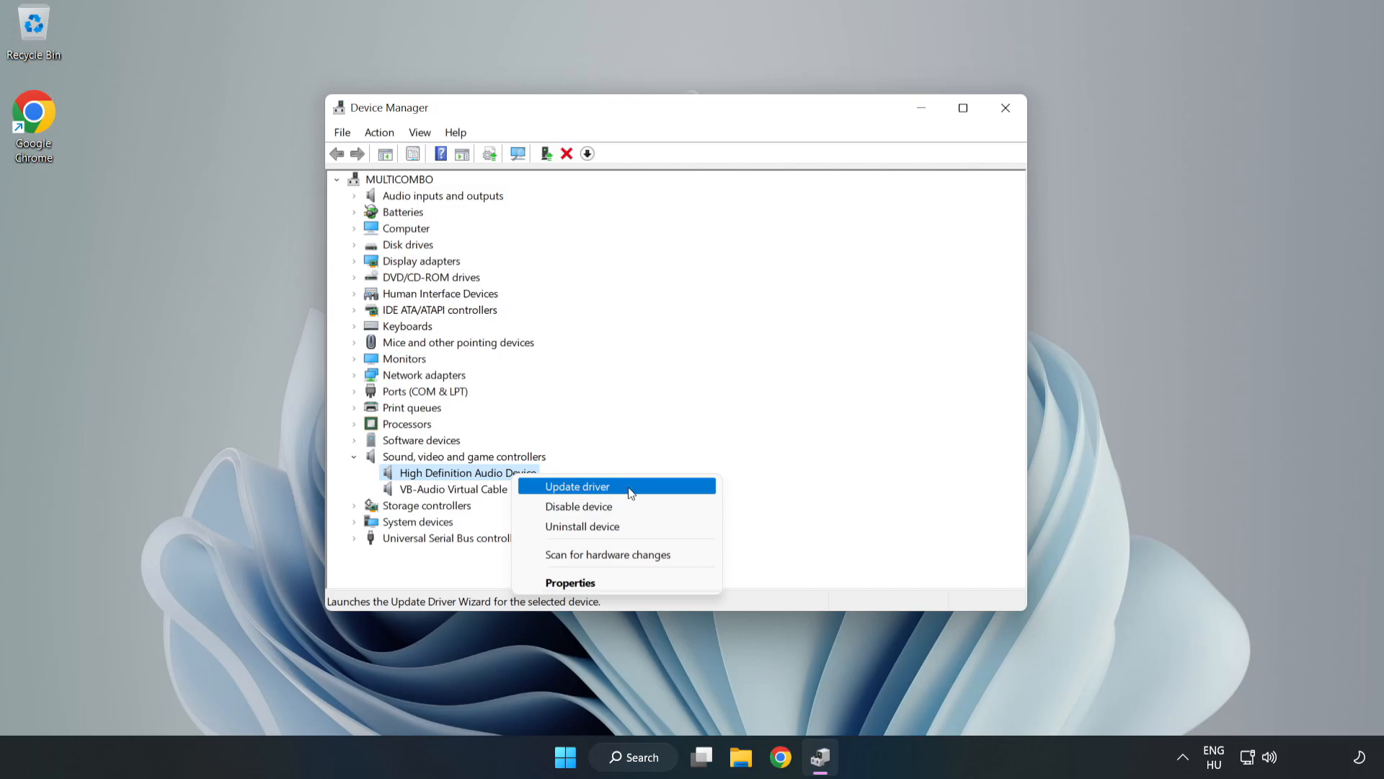
{"action": "left_click", "coordinate": [577, 486]}
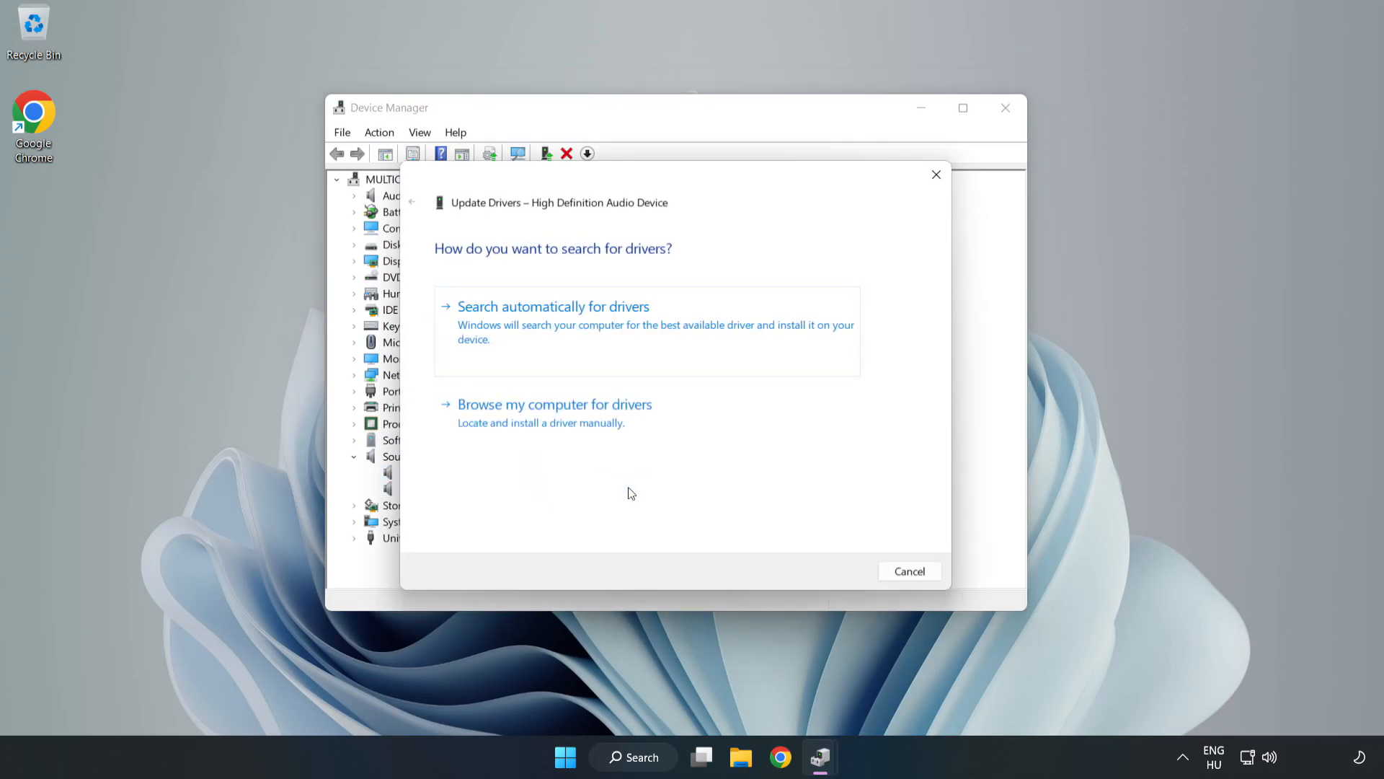
{"action": "mouse_move", "coordinate": [494, 324]}
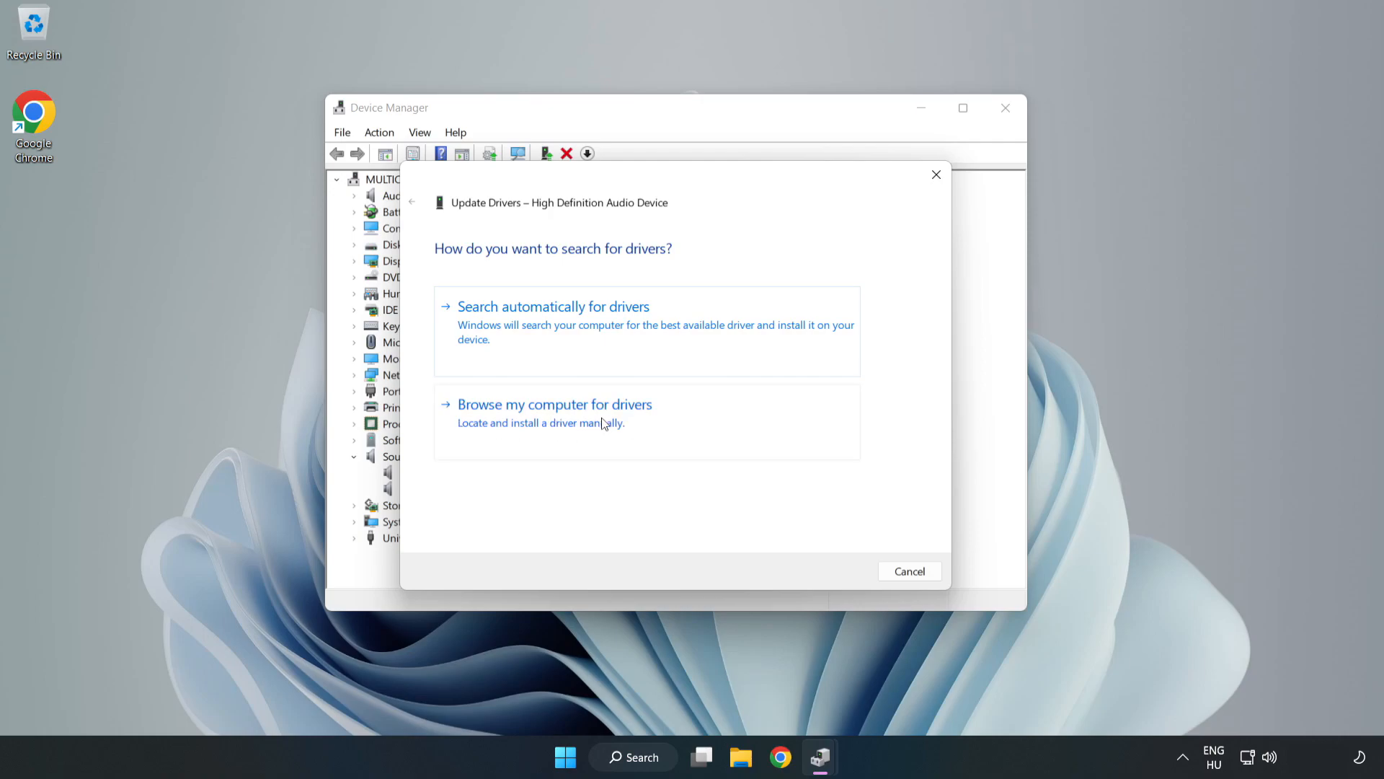
- Browse this computer and pick the High Definition Audio Device driver from the list
{"action": "left_click", "coordinate": [554, 404]}
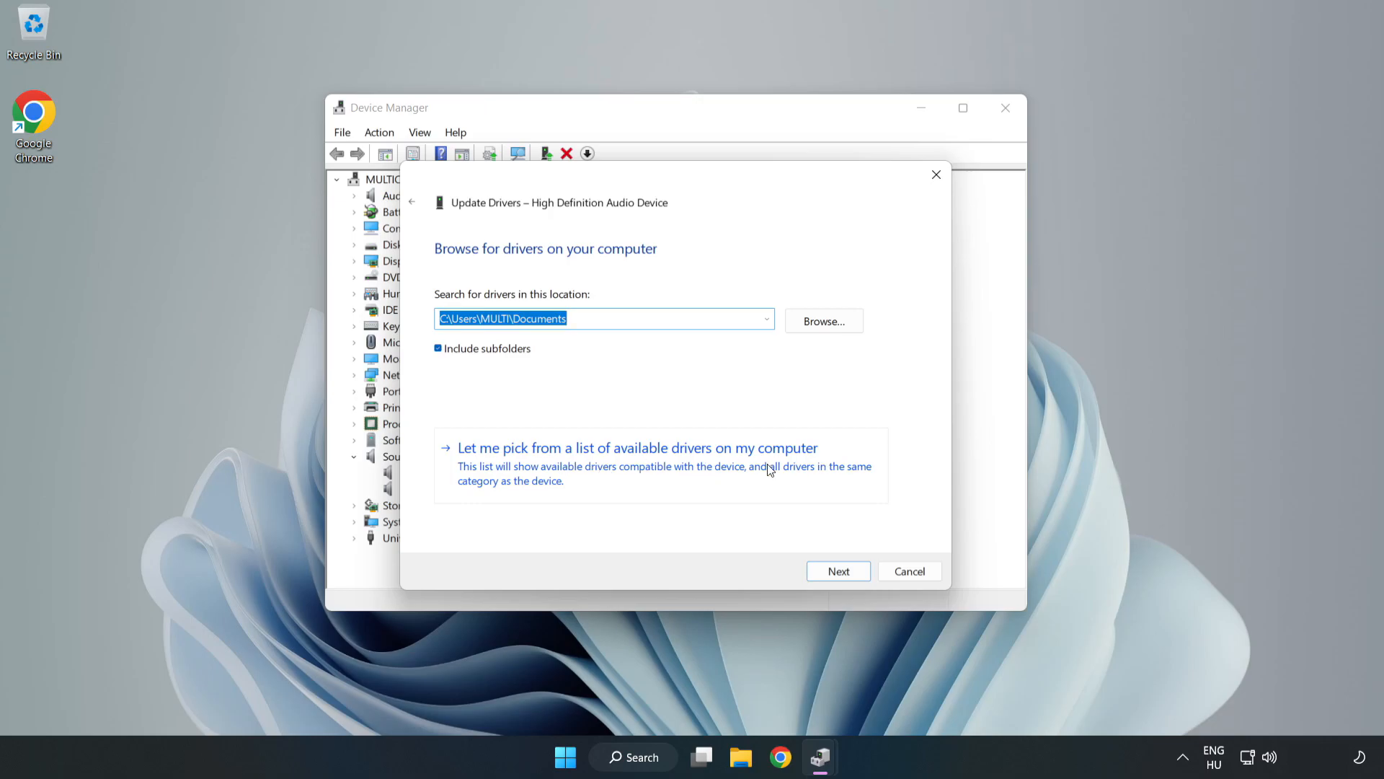
{"action": "mouse_move", "coordinate": [721, 475]}
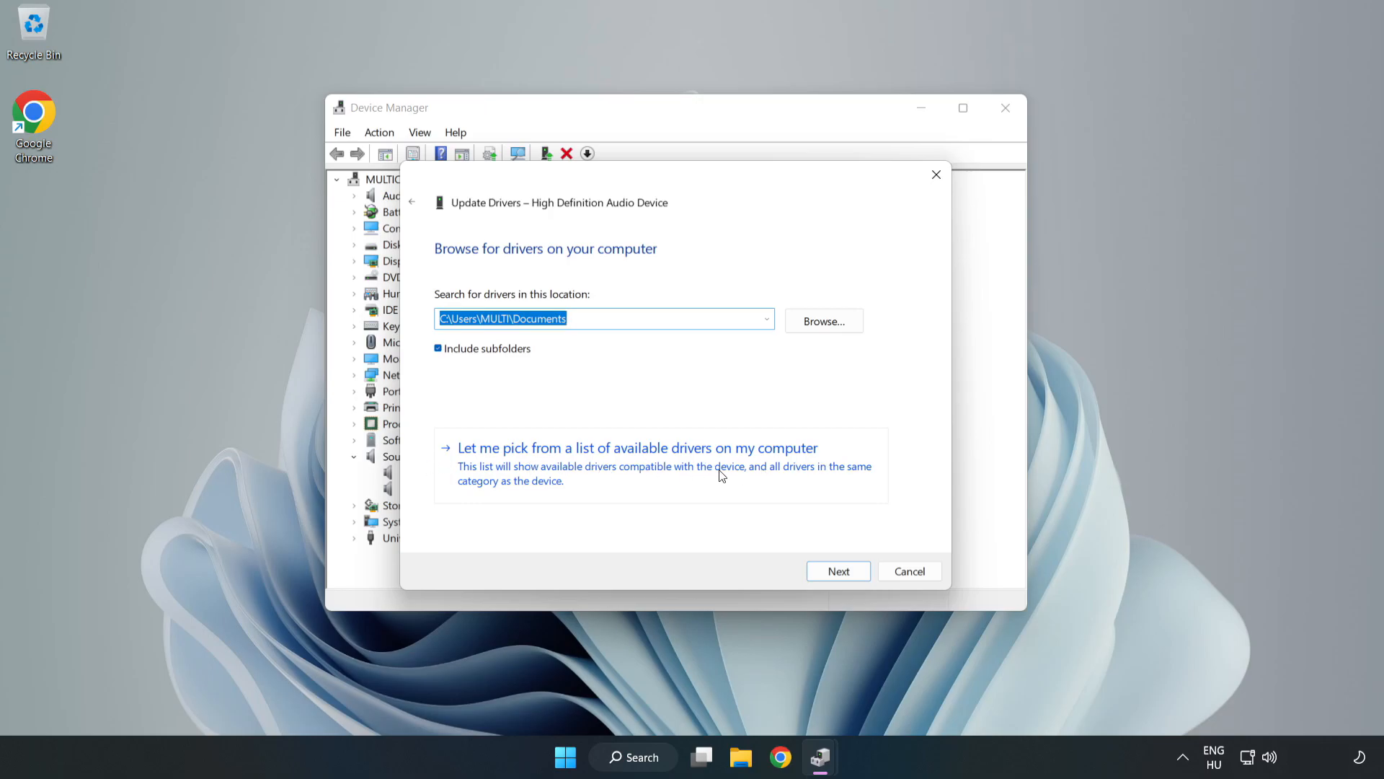
{"action": "left_click", "coordinate": [636, 447]}
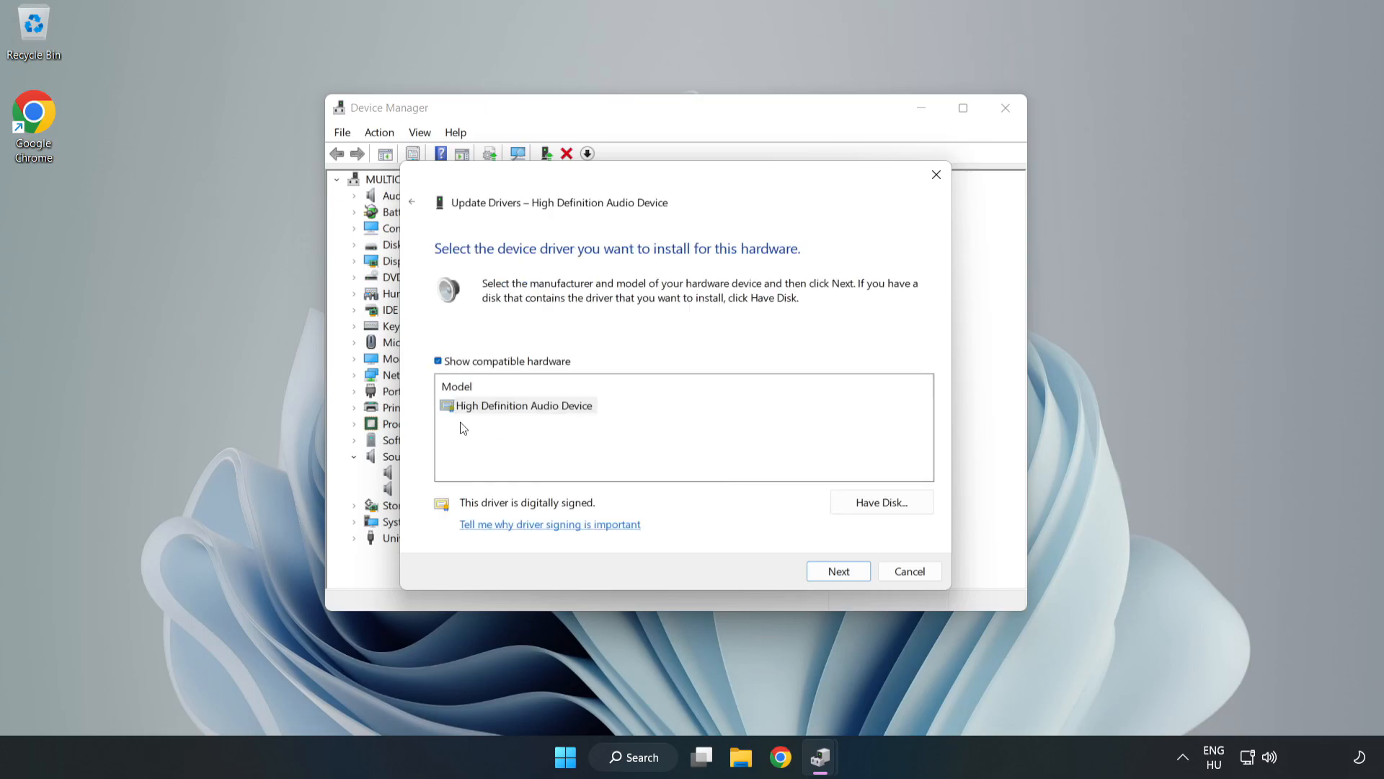
{"action": "left_click", "coordinate": [521, 403]}
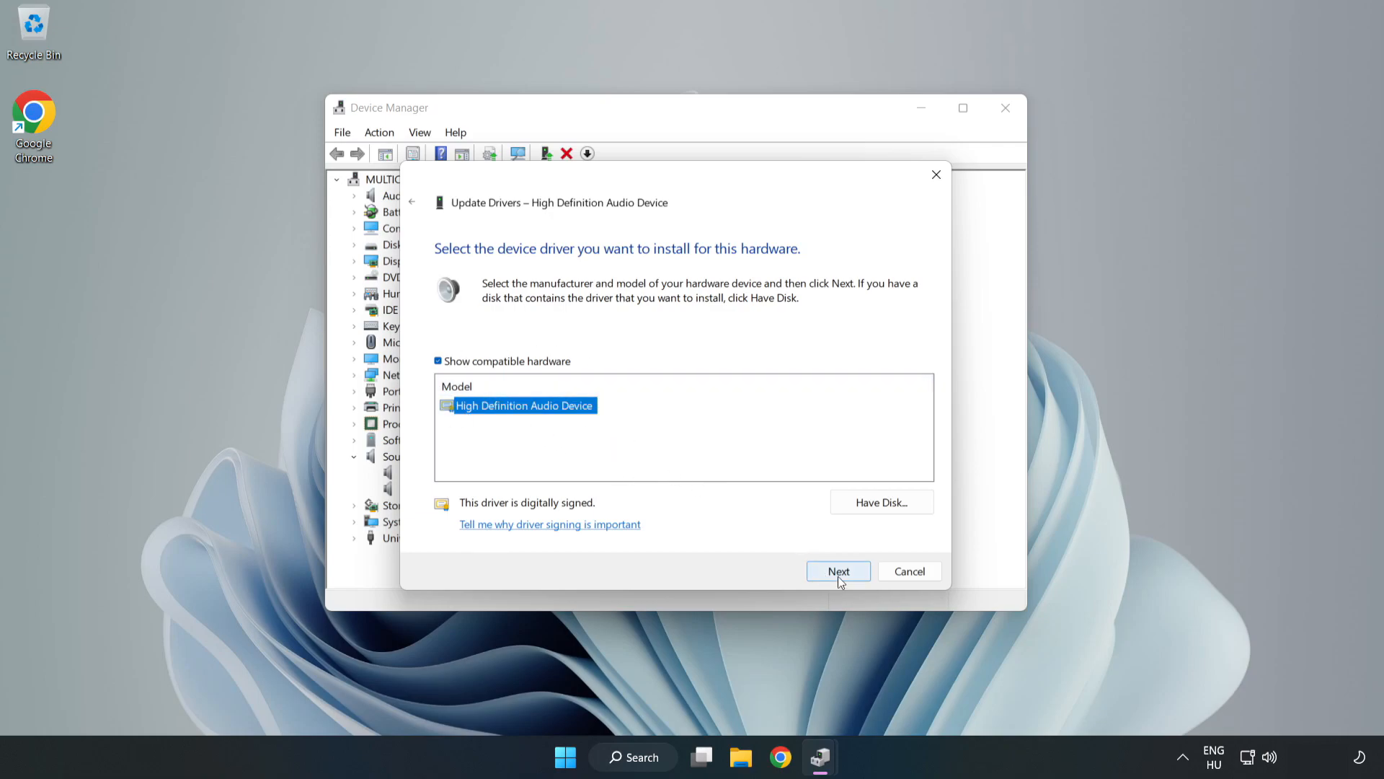
- Install the driver despite the warning, then close the wizard and Device Manager
{"action": "left_click", "coordinate": [836, 571]}
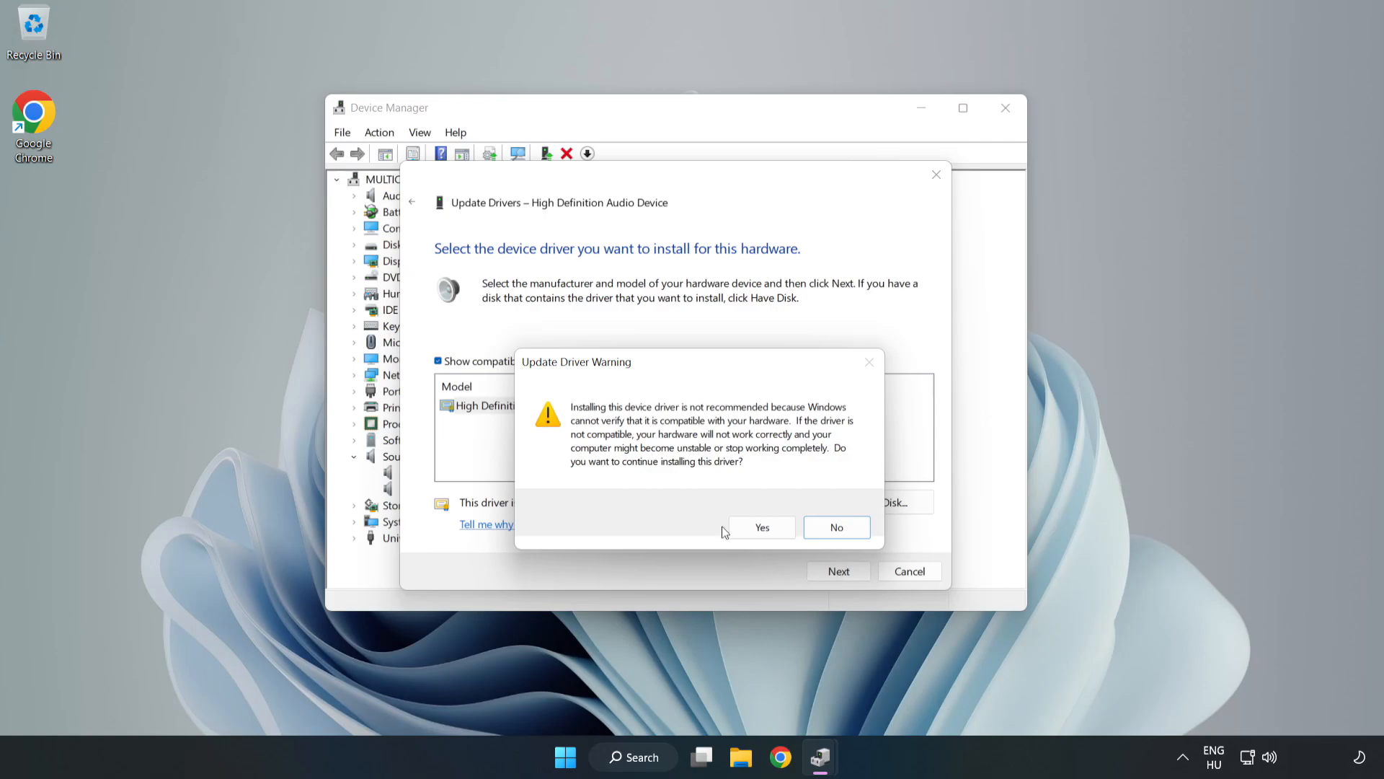
{"action": "left_click", "coordinate": [760, 528]}
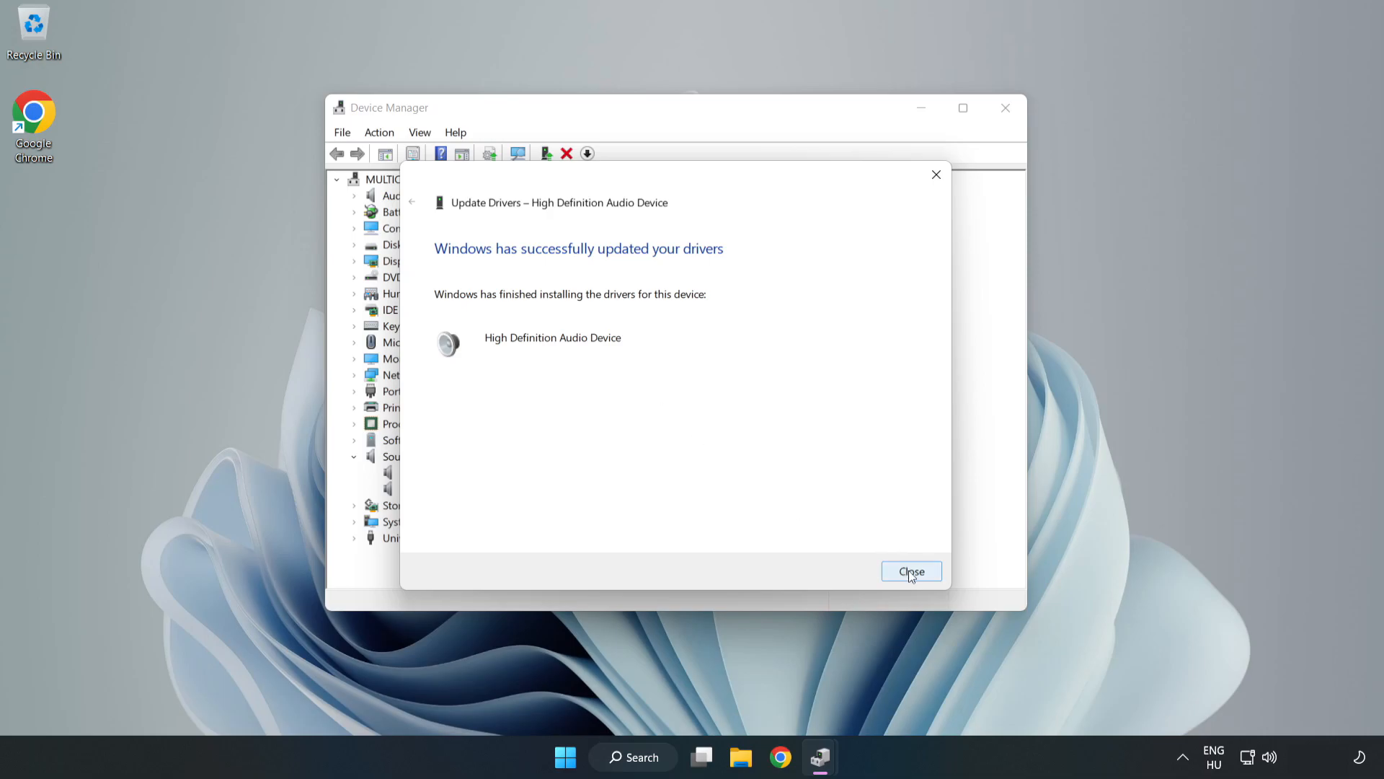
{"action": "left_click", "coordinate": [910, 571]}
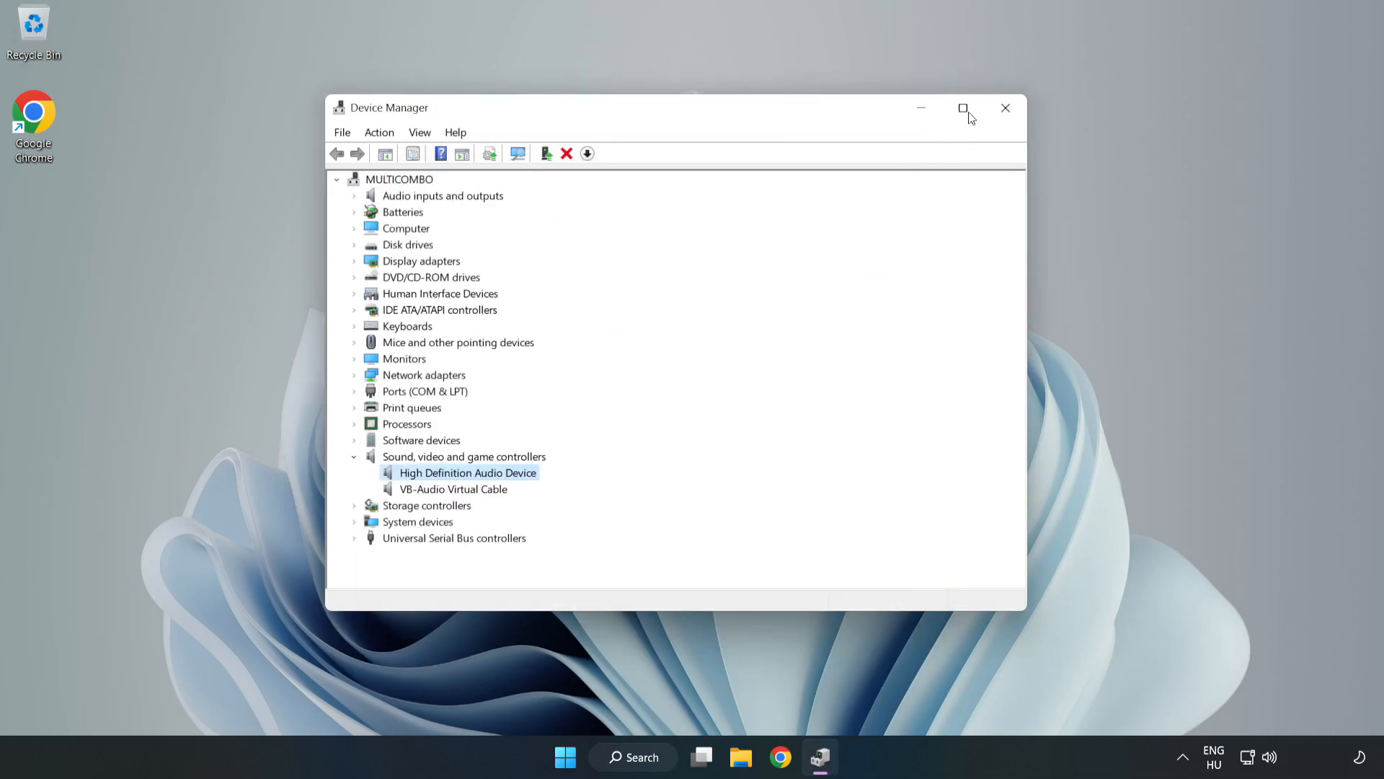
{"action": "left_click", "coordinate": [1005, 108]}
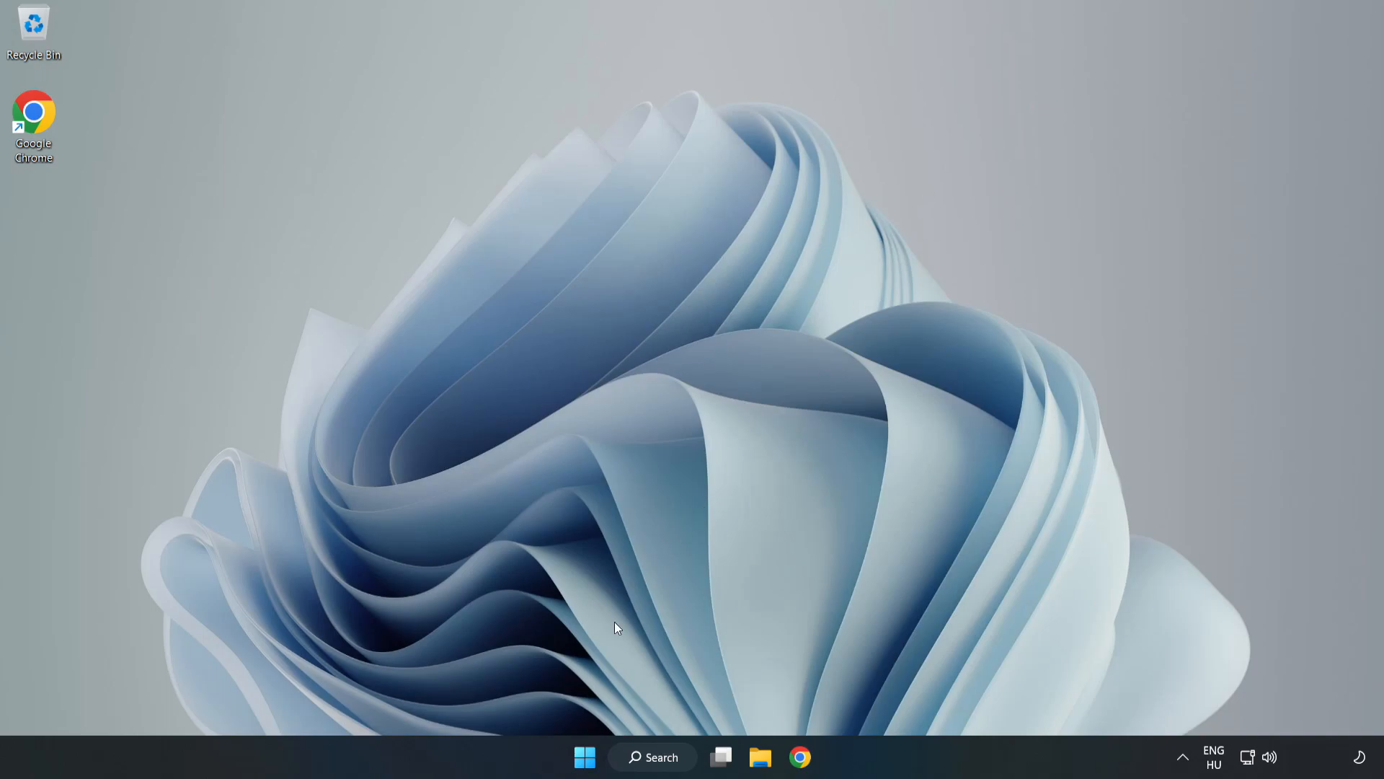
{"action": "left_click", "coordinate": [584, 757]}
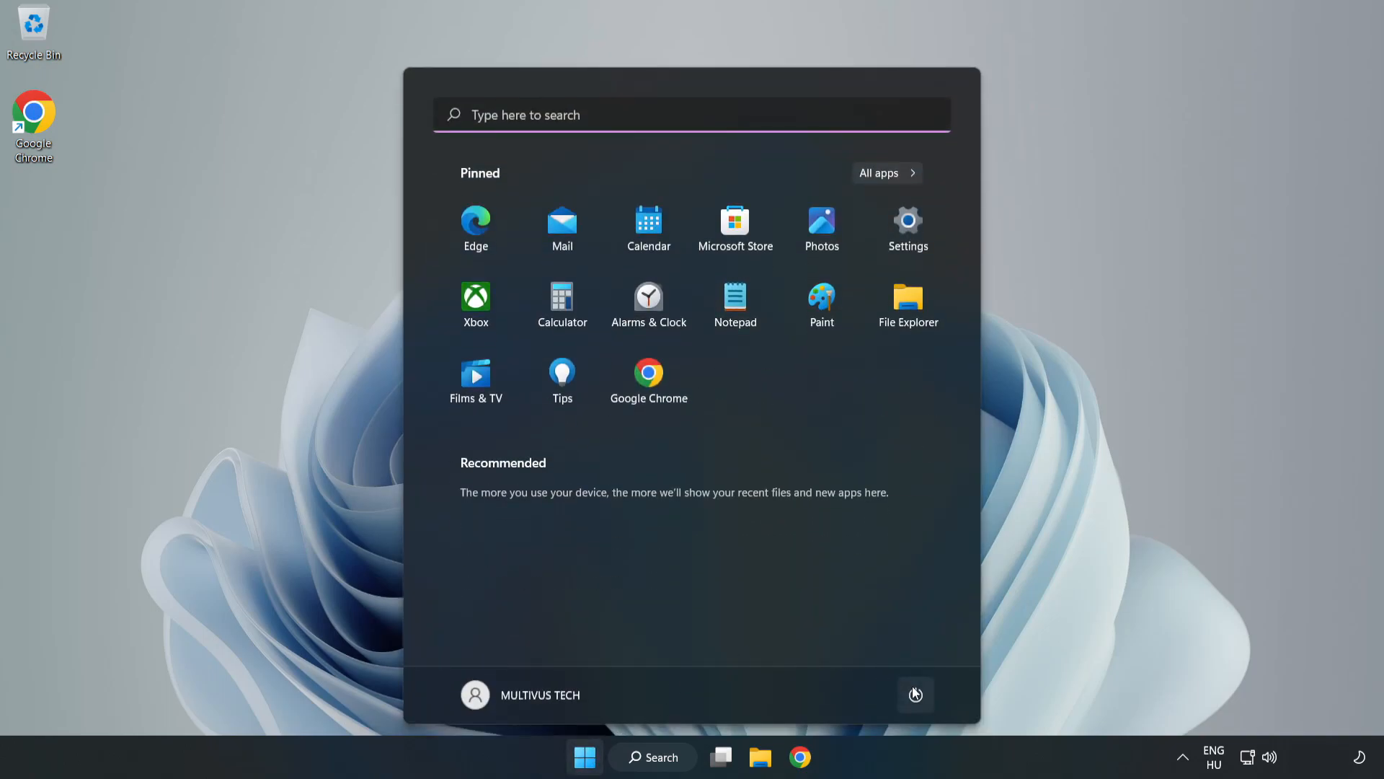
{"action": "left_click", "coordinate": [584, 757]}
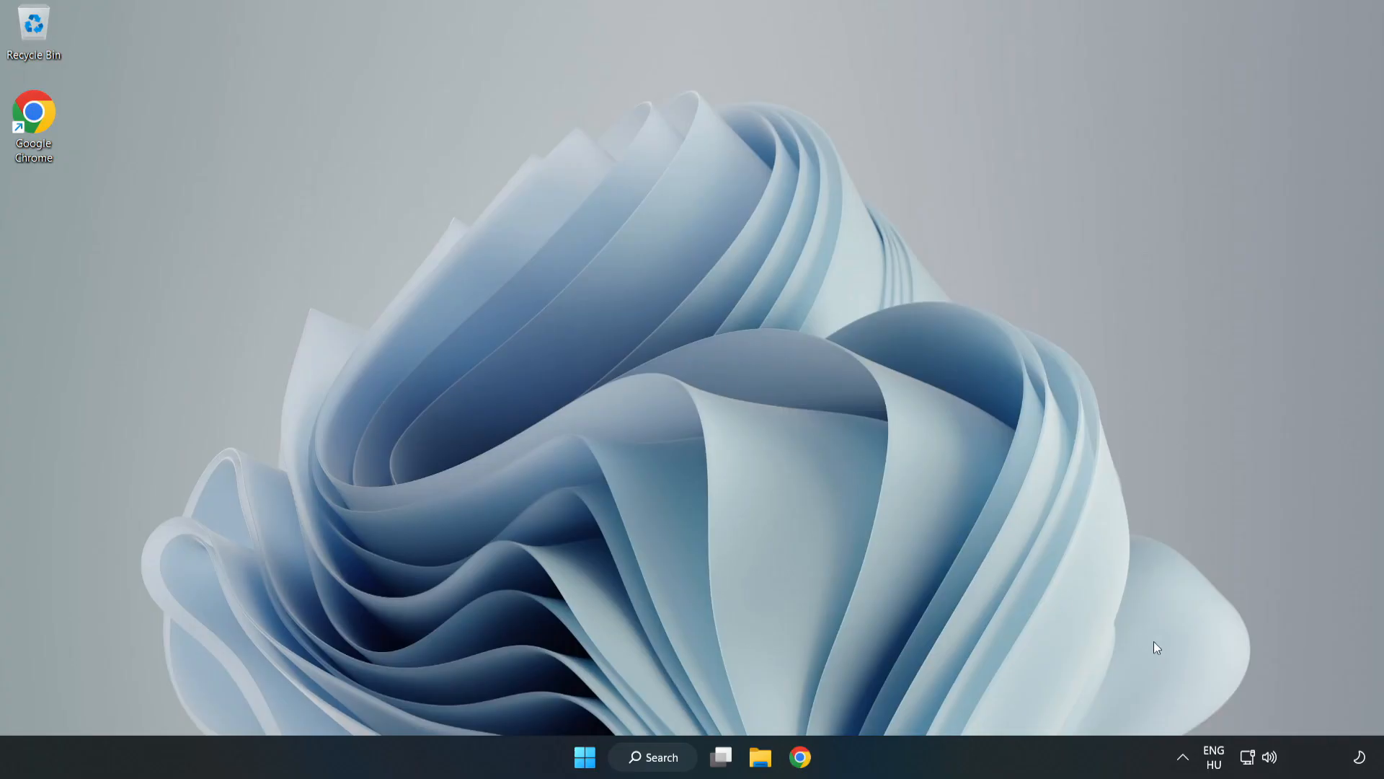
{"action": "right_click", "coordinate": [1270, 757]}
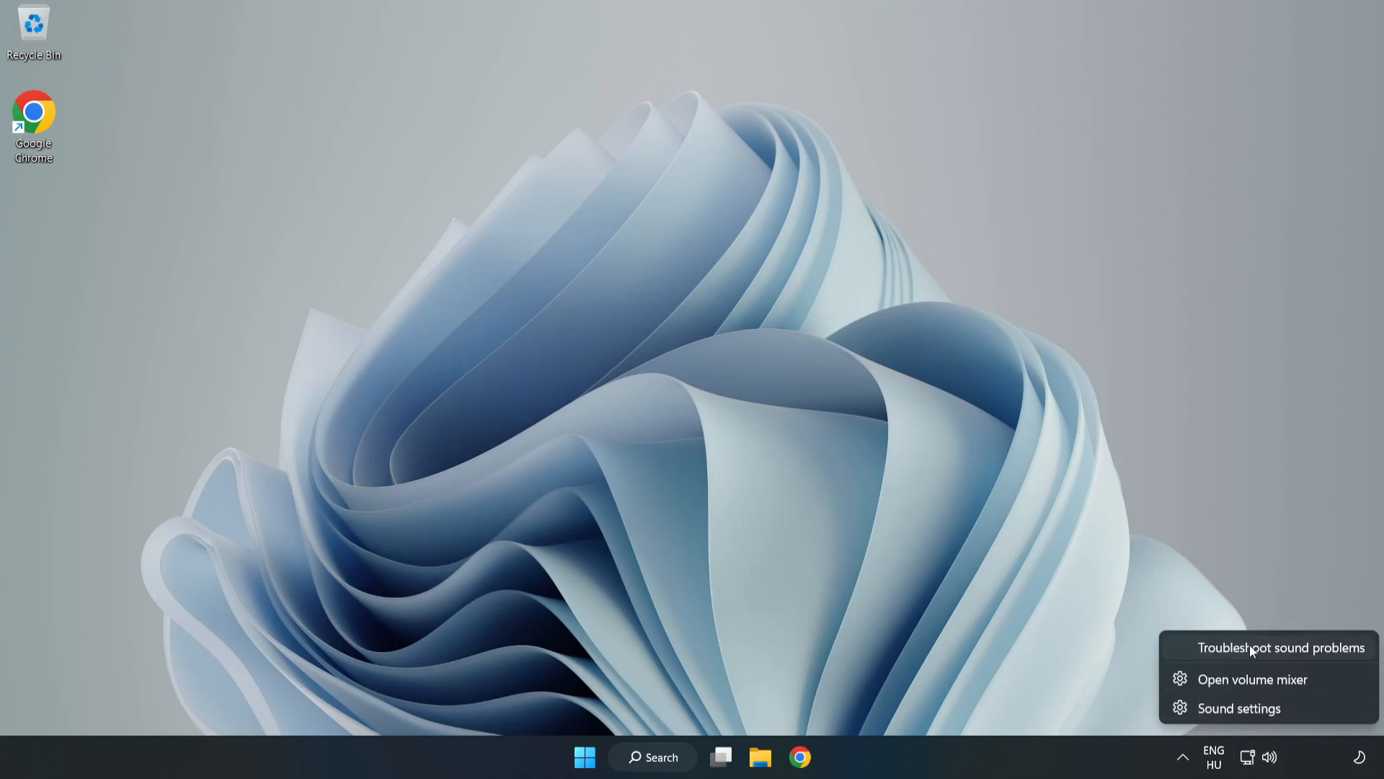
- Run the Playing Audio sound troubleshooter from the speaker tray icon
{"action": "left_click", "coordinate": [1282, 647]}
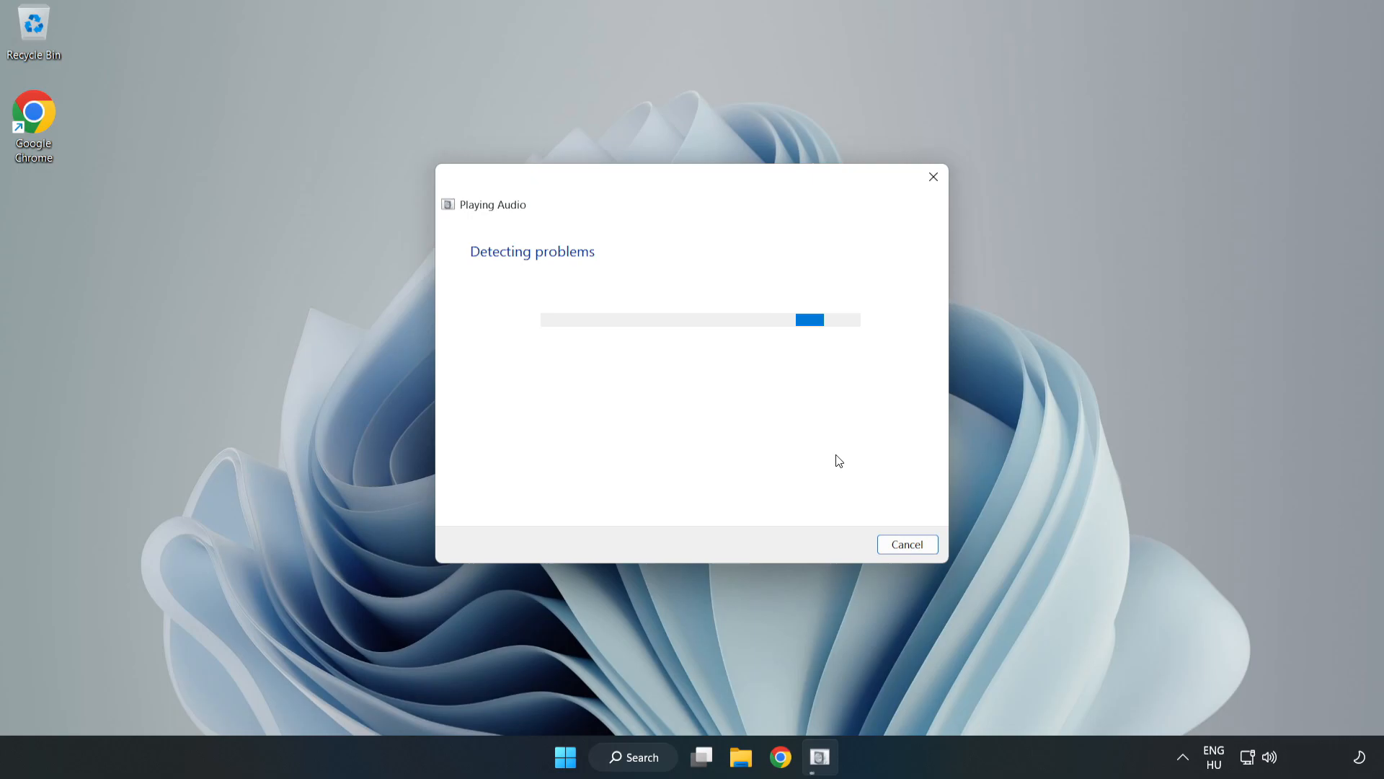